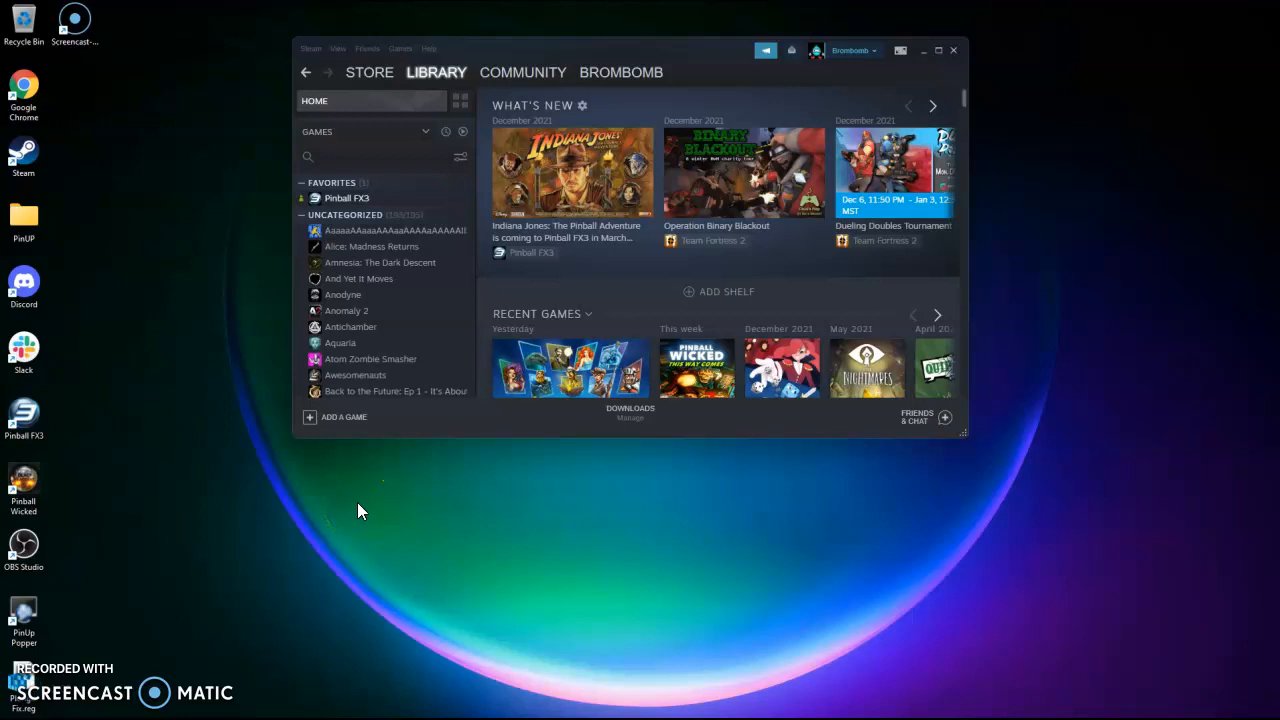
mouse_move(332, 66)
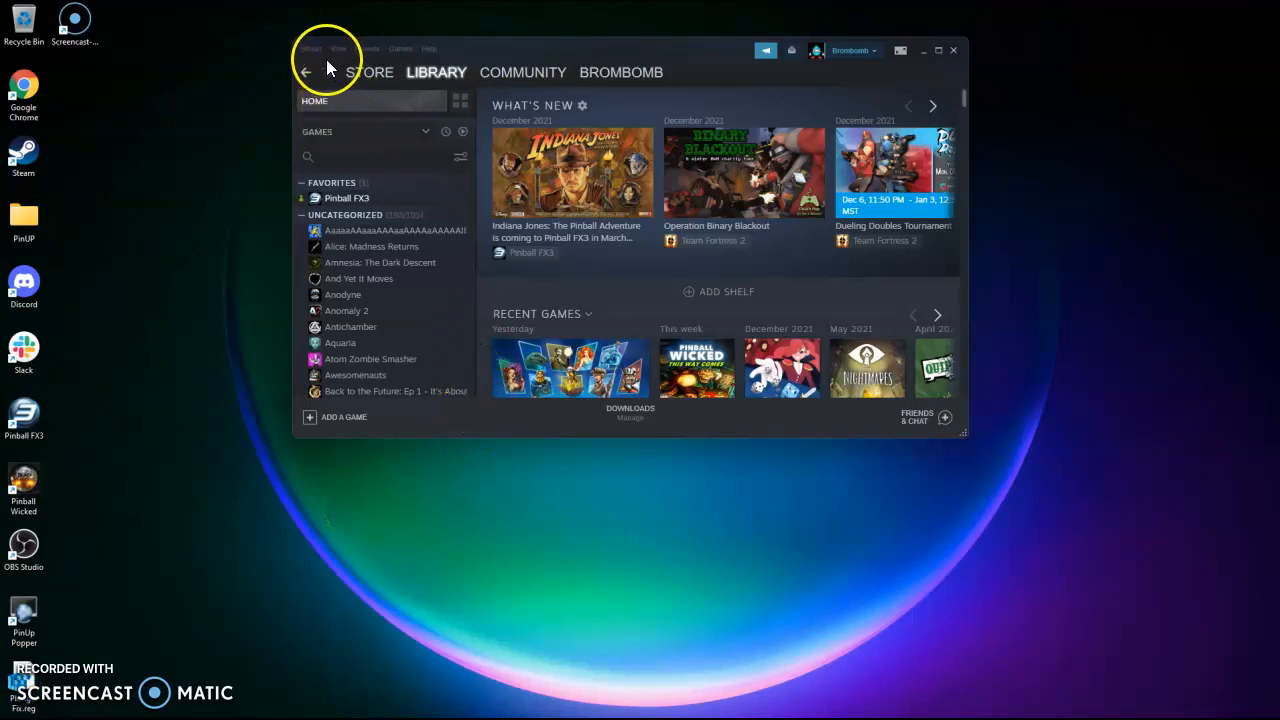
Step: Open Steam's Settings window from the Steam menu
click(312, 48)
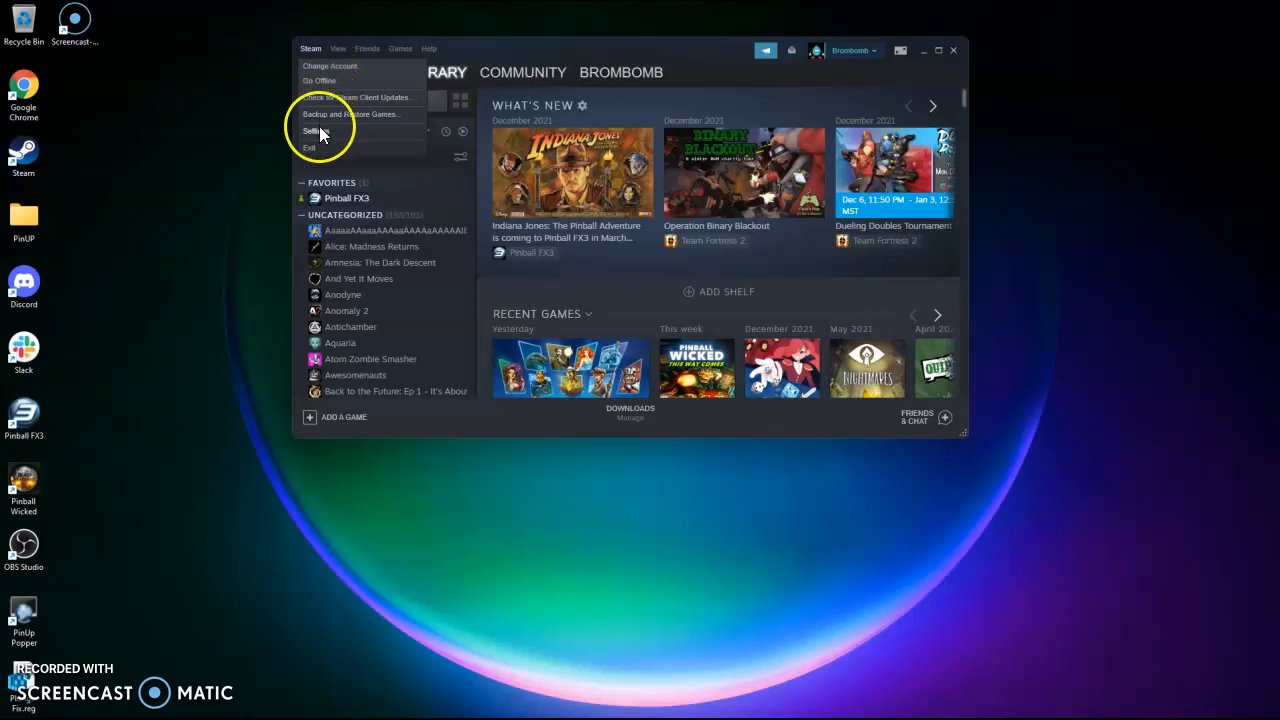
click(316, 132)
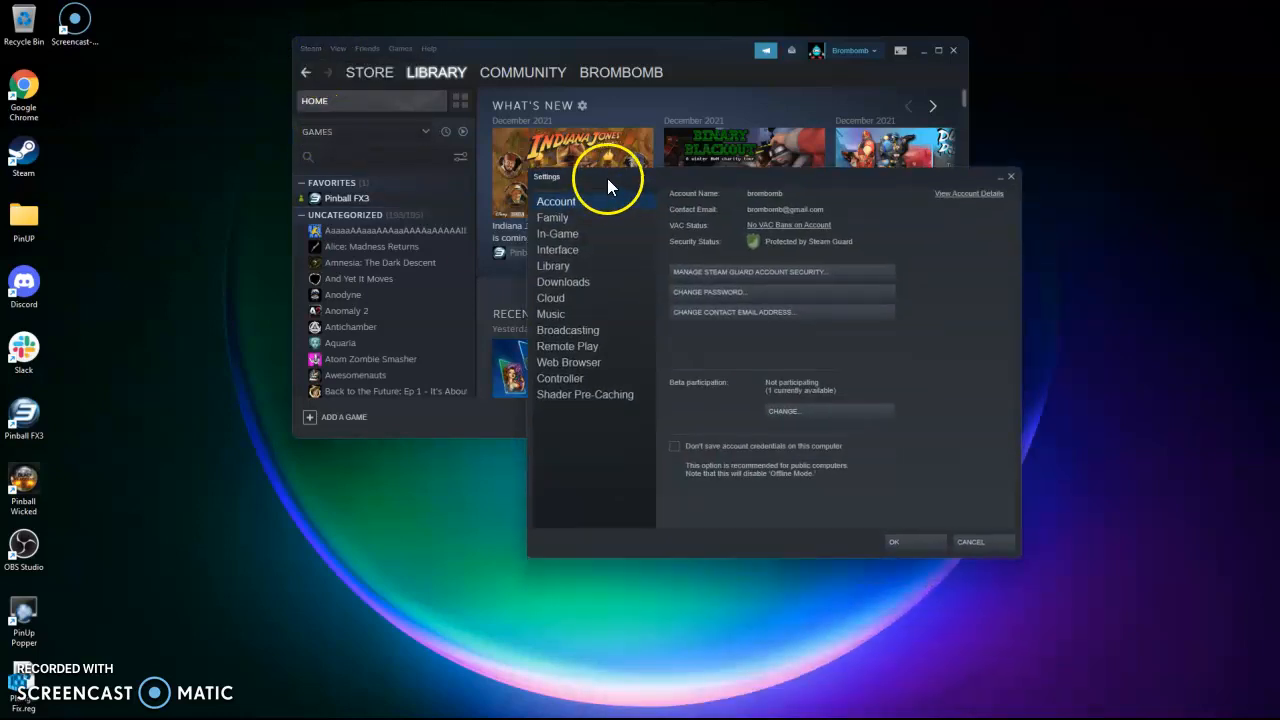
Step: Go to General Controller Settings for the detected ALP Xbox One controller
click(560, 378)
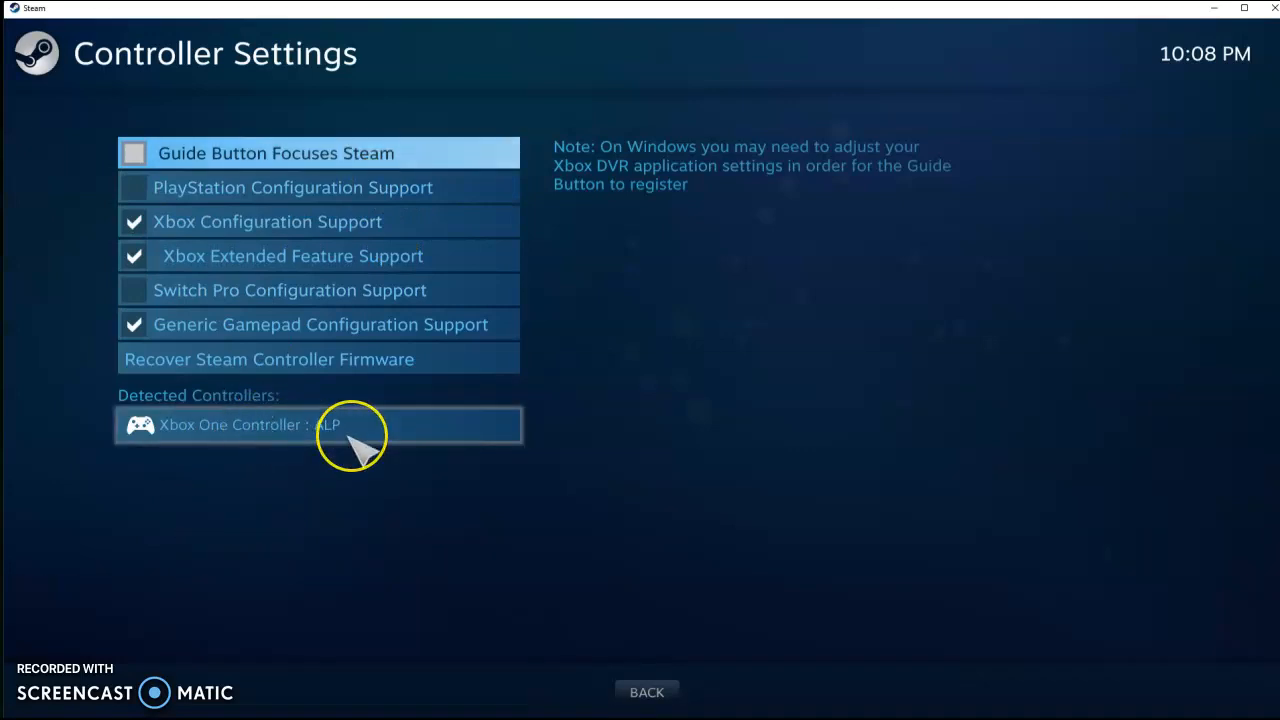
mouse_move(376, 440)
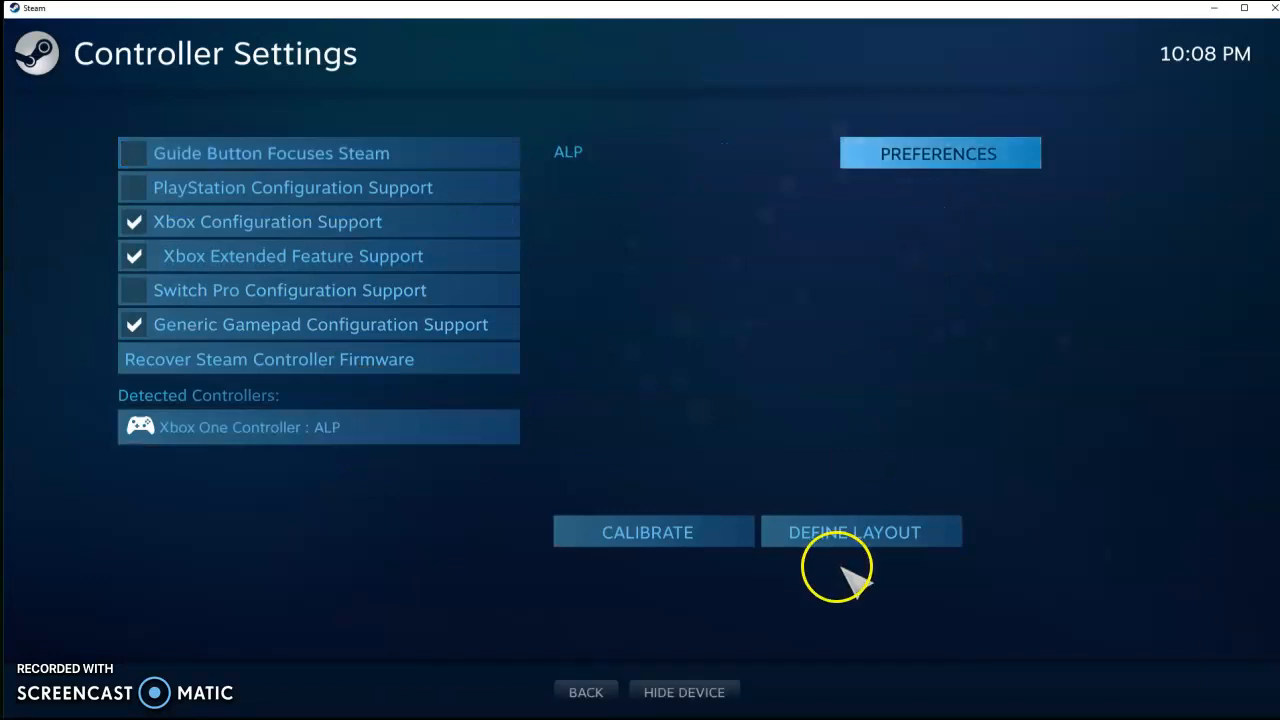
Step: Show the ALP controller's Define Layout command-to-button mappings
click(860, 532)
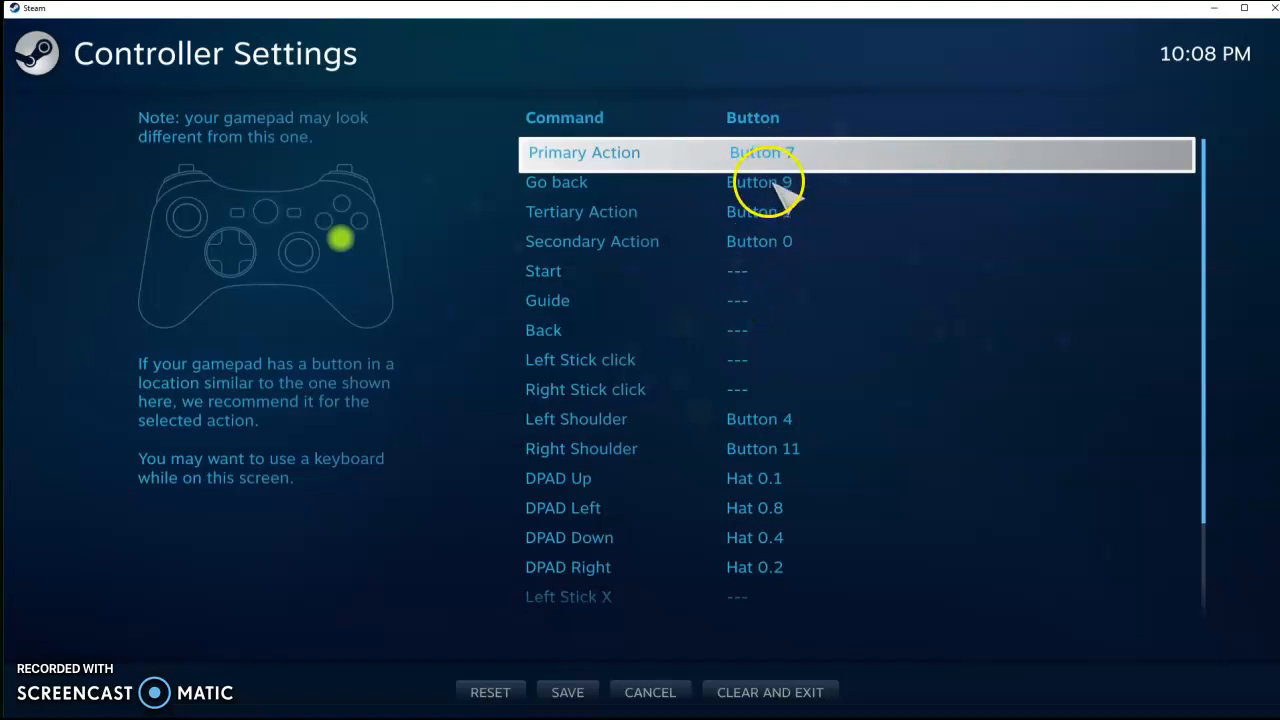
mouse_move(736, 428)
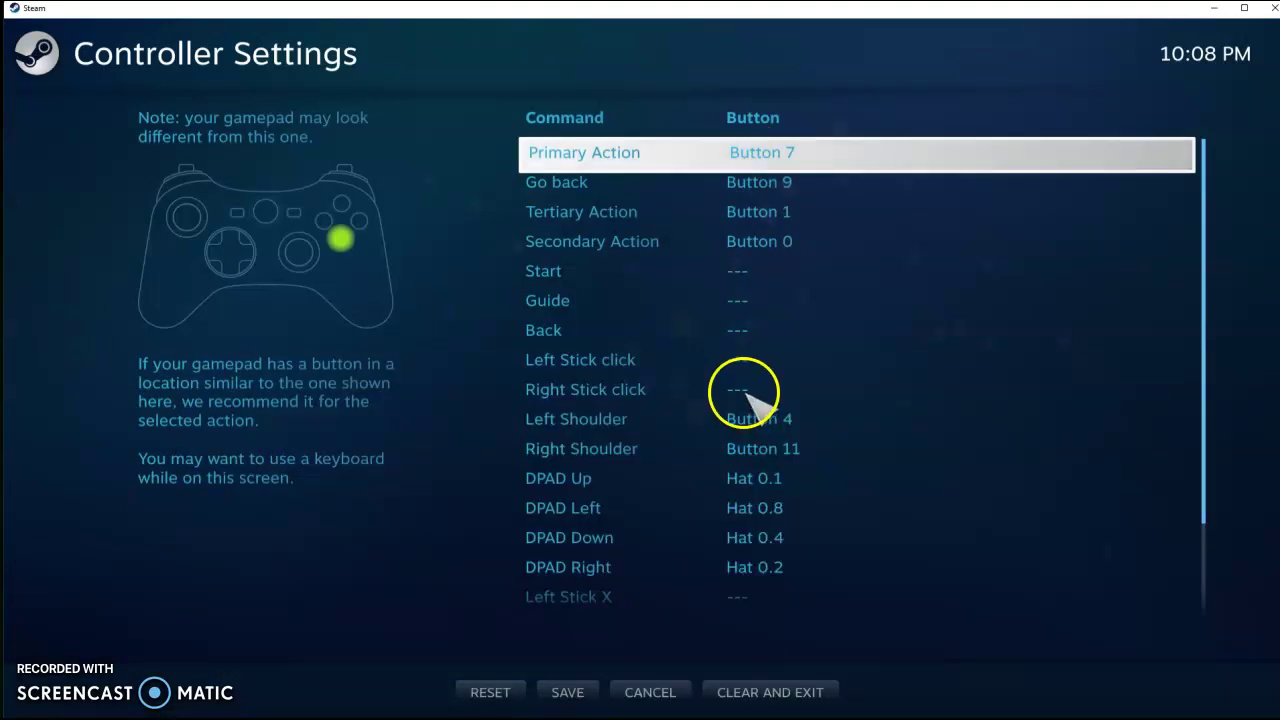
mouse_move(760, 164)
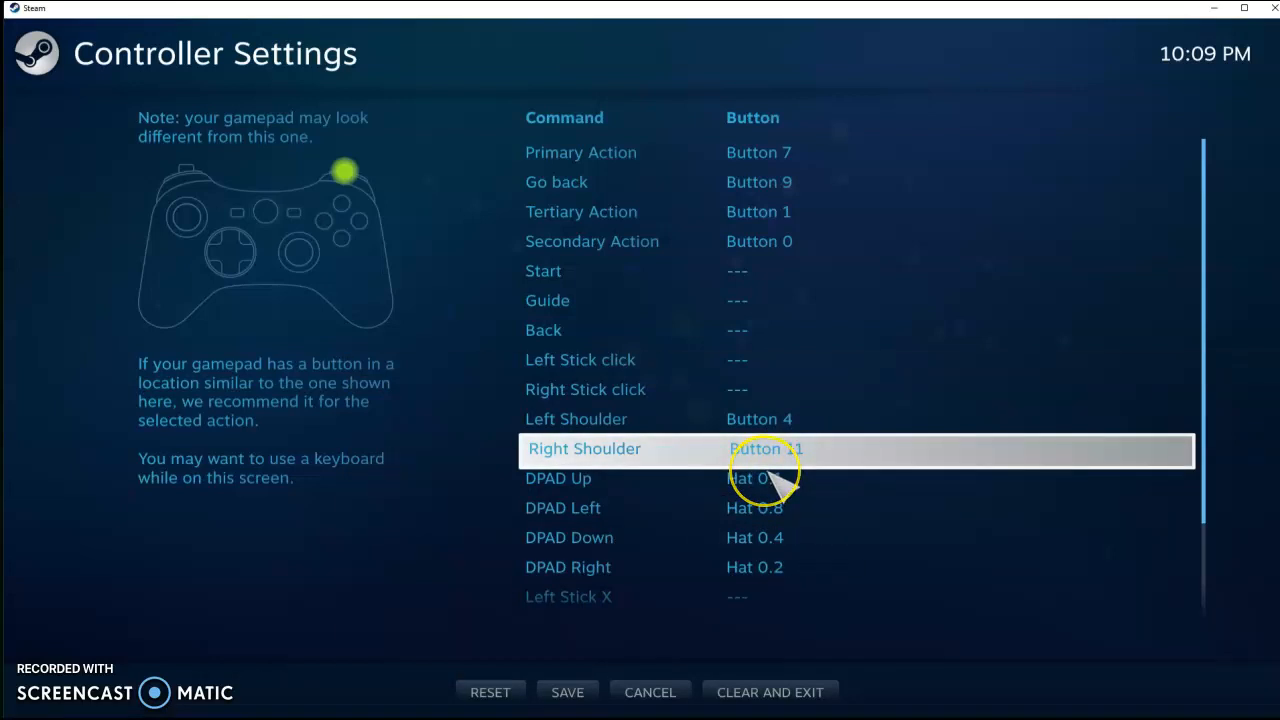
Step: Review the mappings down to the triggers, cancel without saving, and reselect the ALP controller
scroll(down, 3)
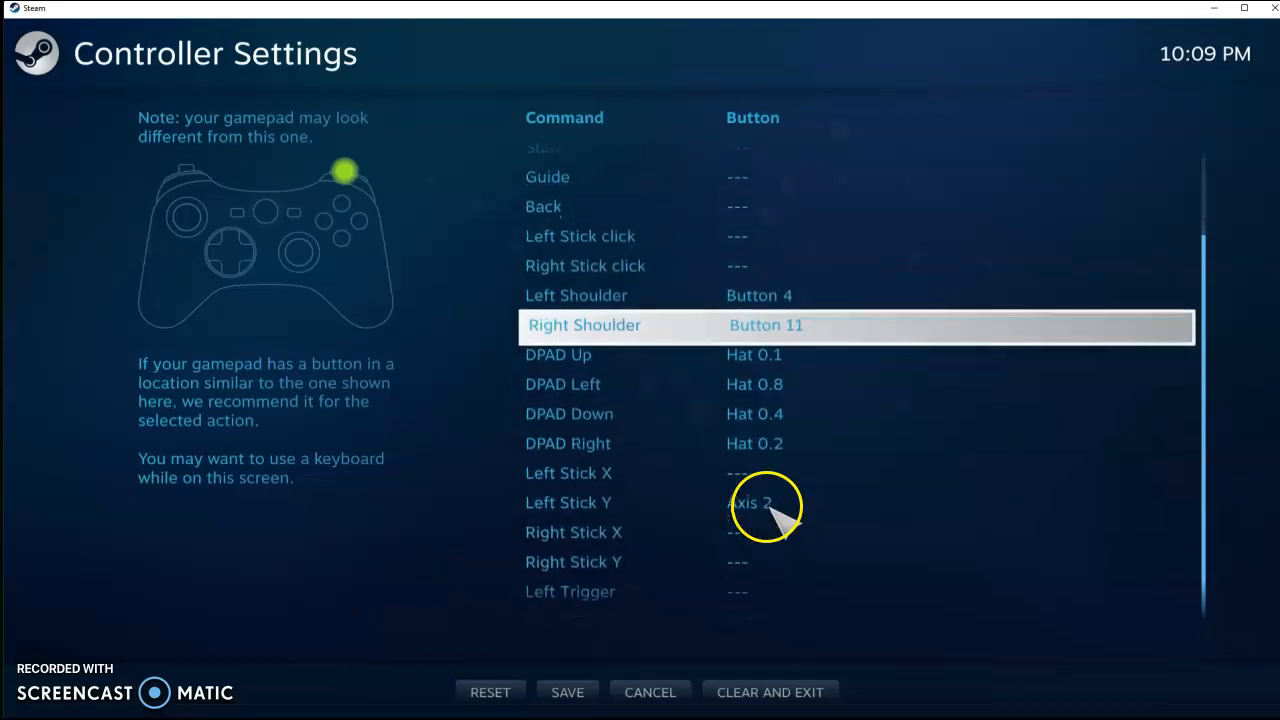
scroll(down, 3)
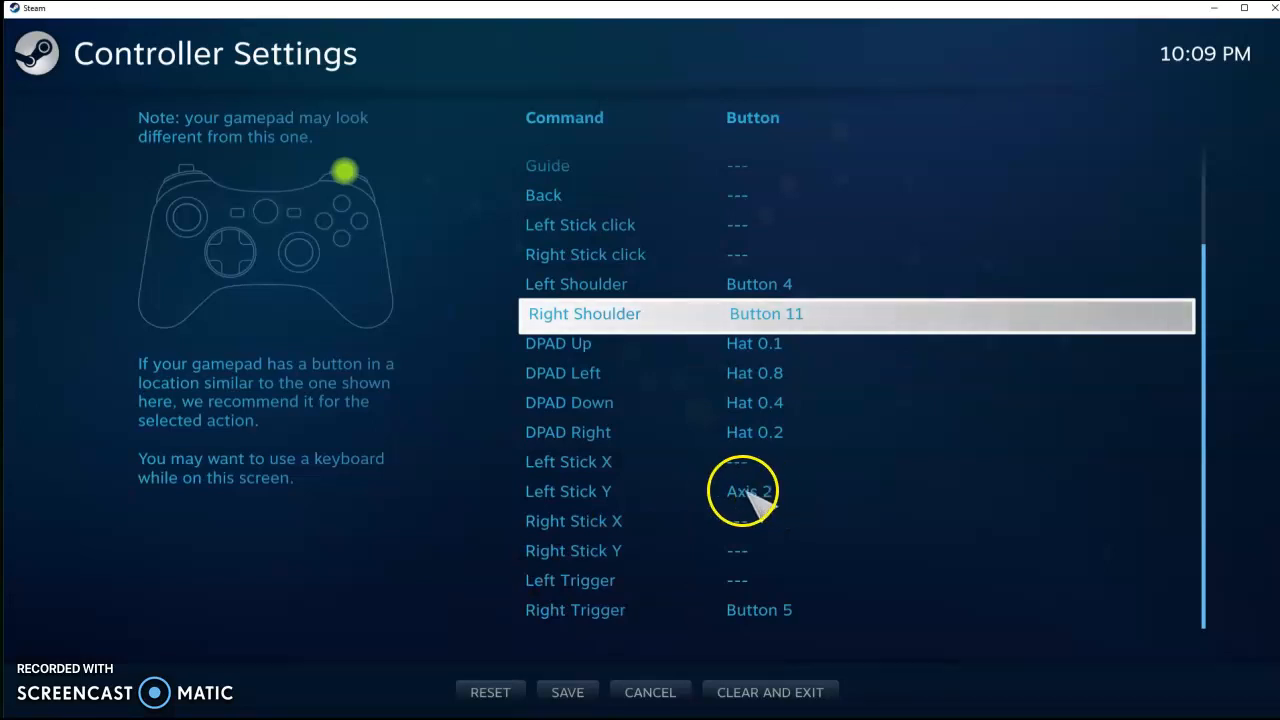
mouse_move(720, 528)
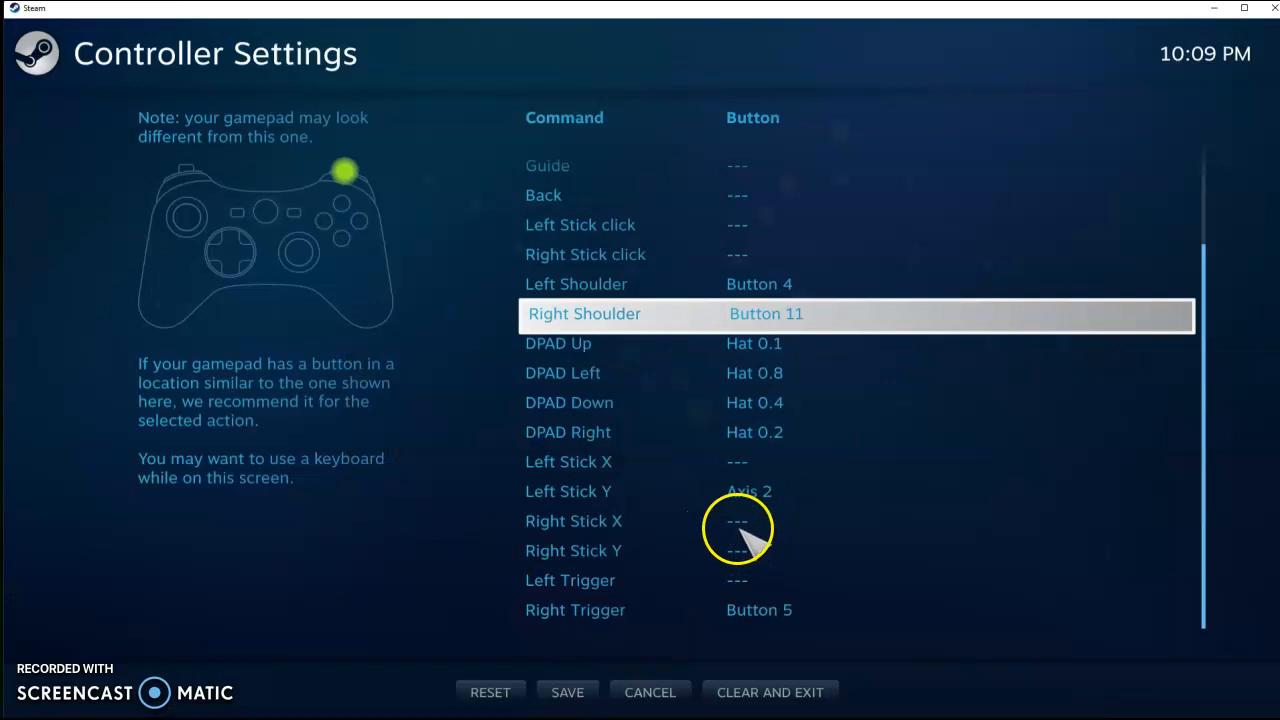
mouse_move(740, 540)
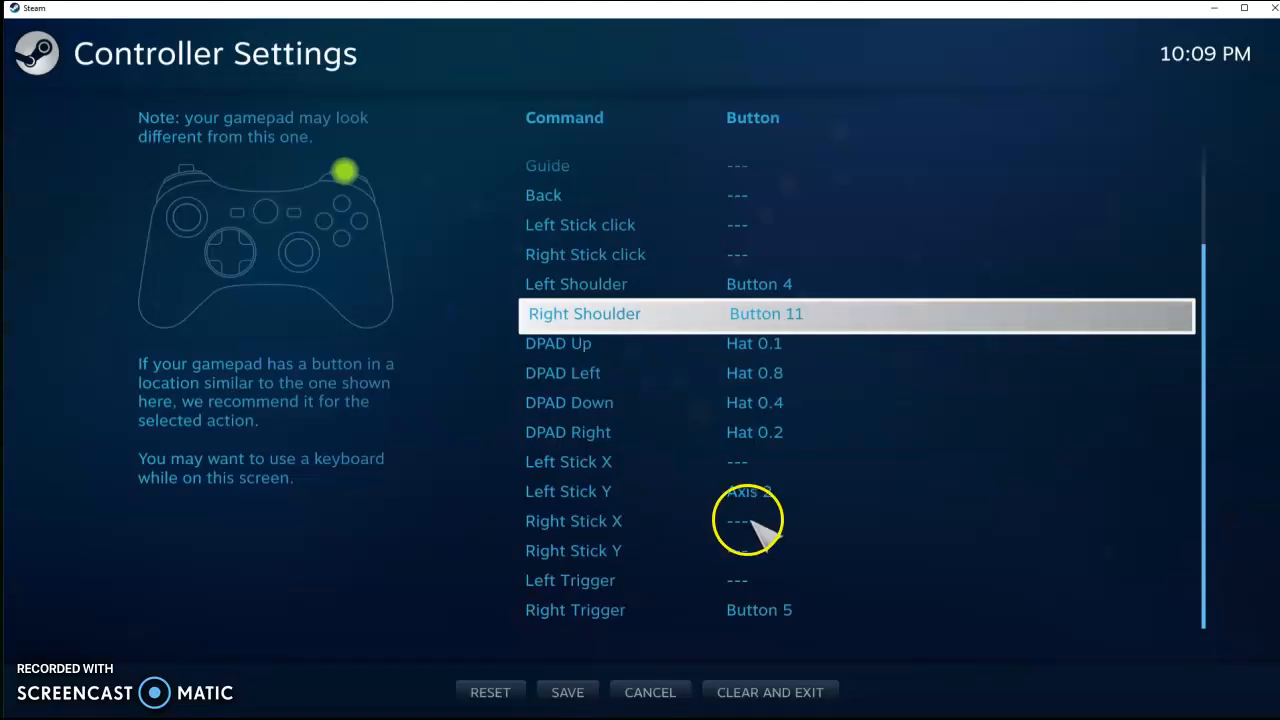
mouse_move(764, 530)
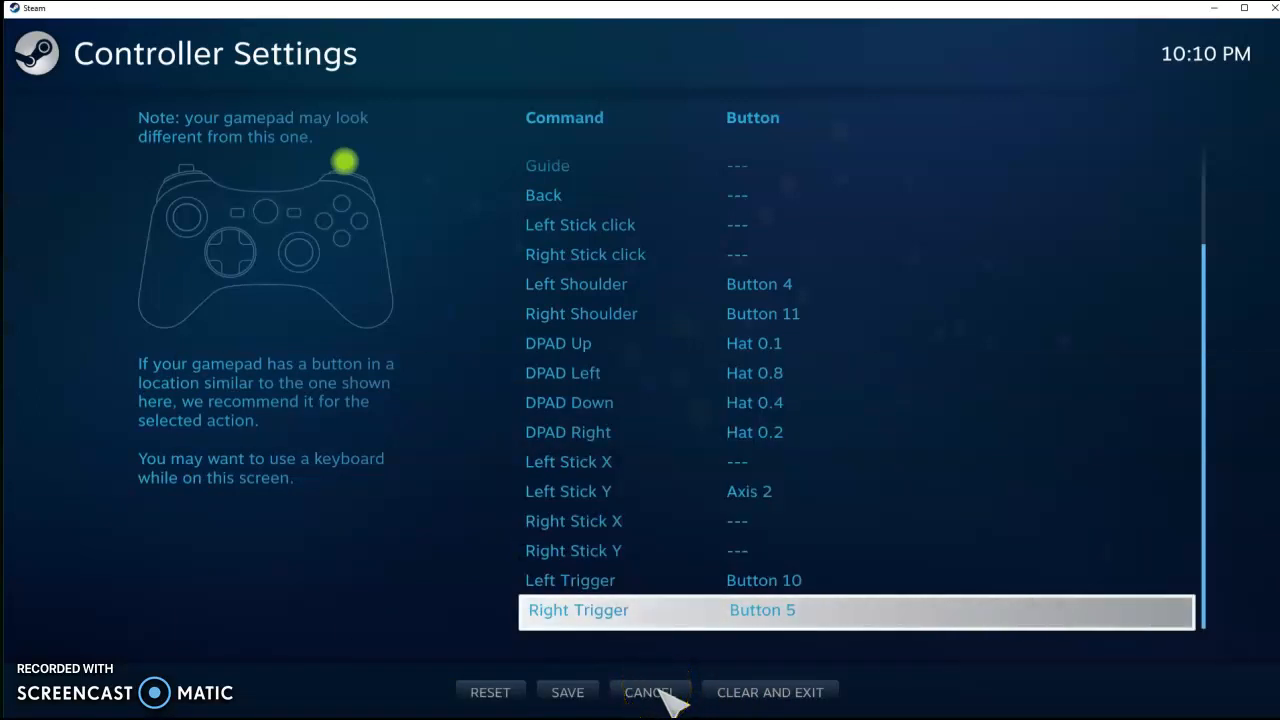
mouse_move(662, 658)
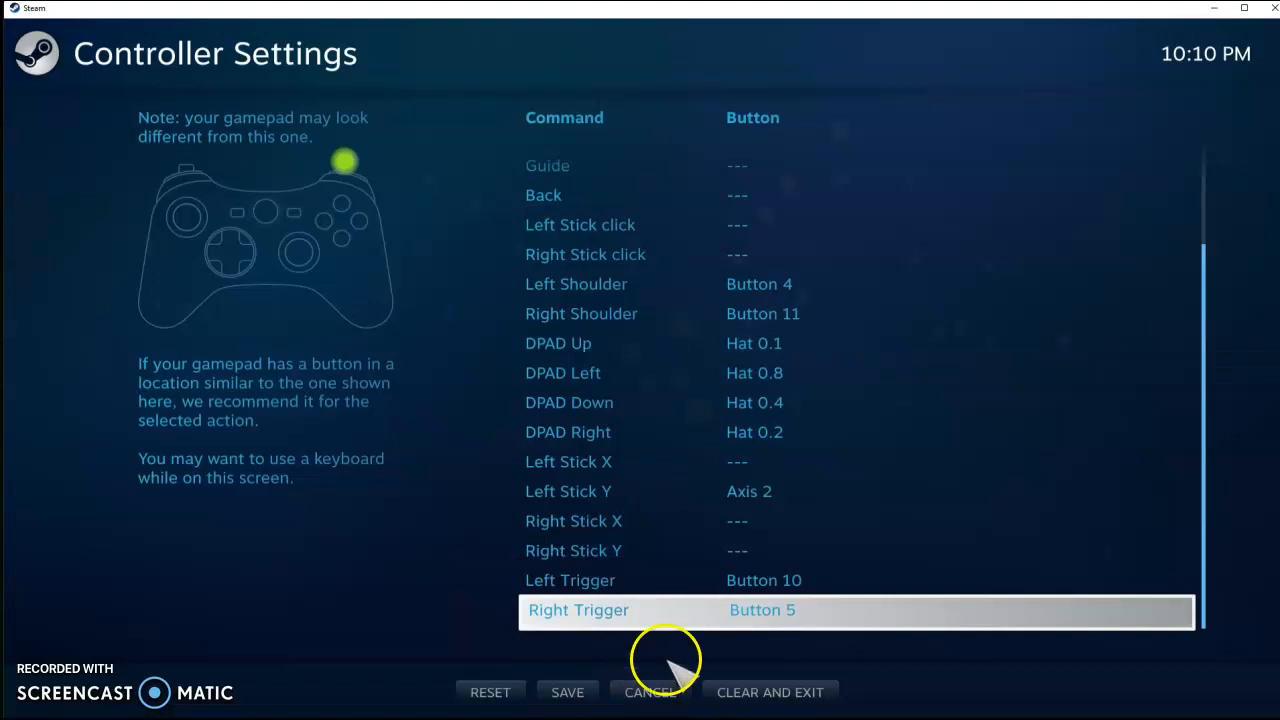
click(646, 692)
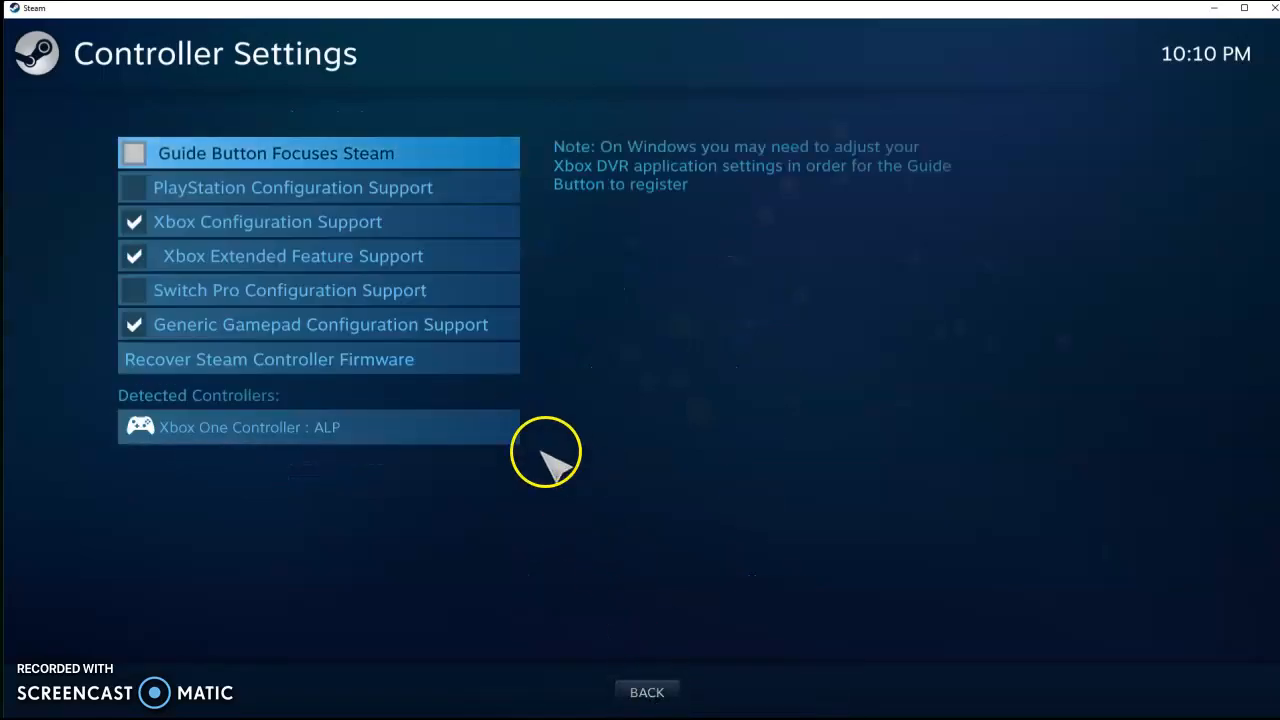
click(318, 428)
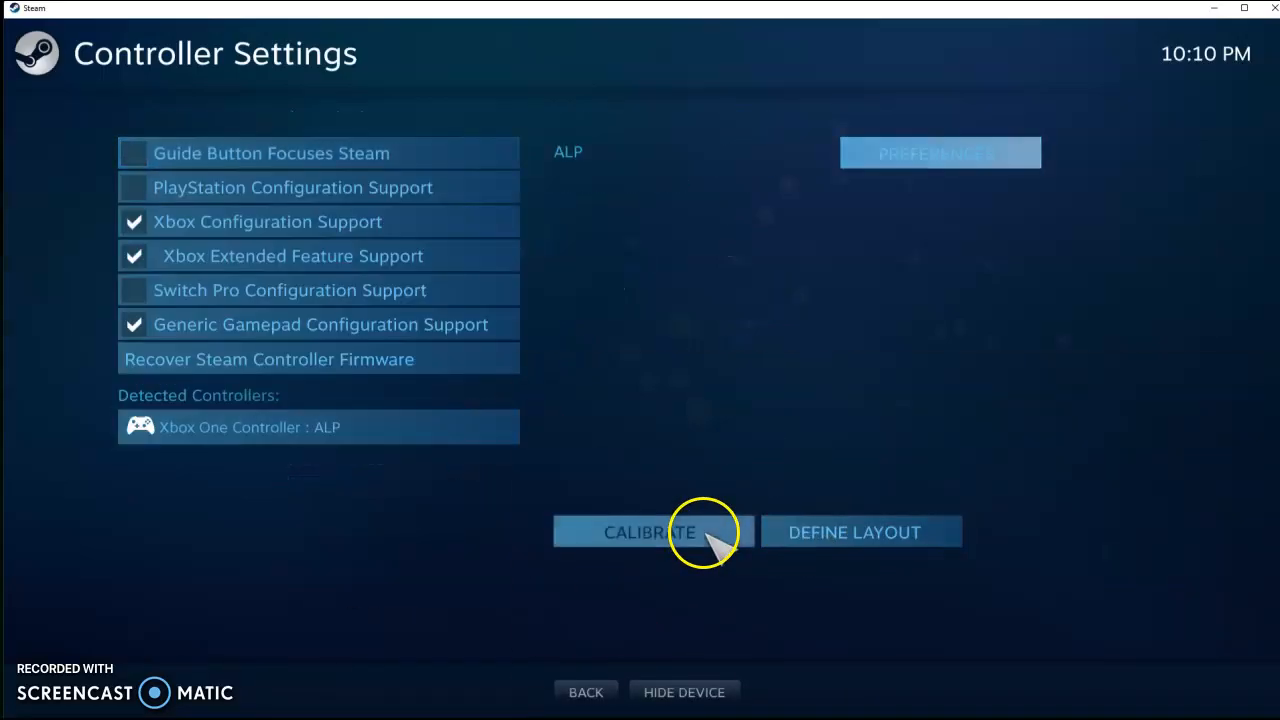
Step: In Controller Calibration, test the Left Stick Deadzone slider and leave it near minimum
click(648, 532)
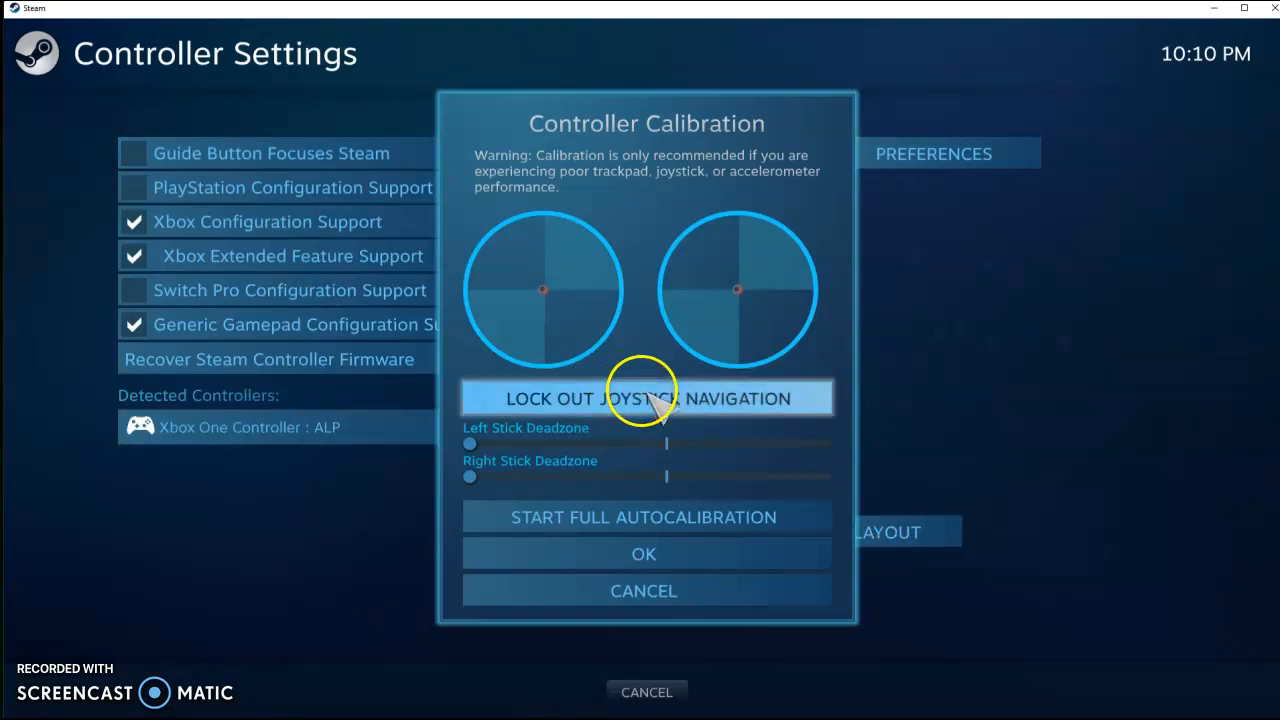
mouse_move(700, 398)
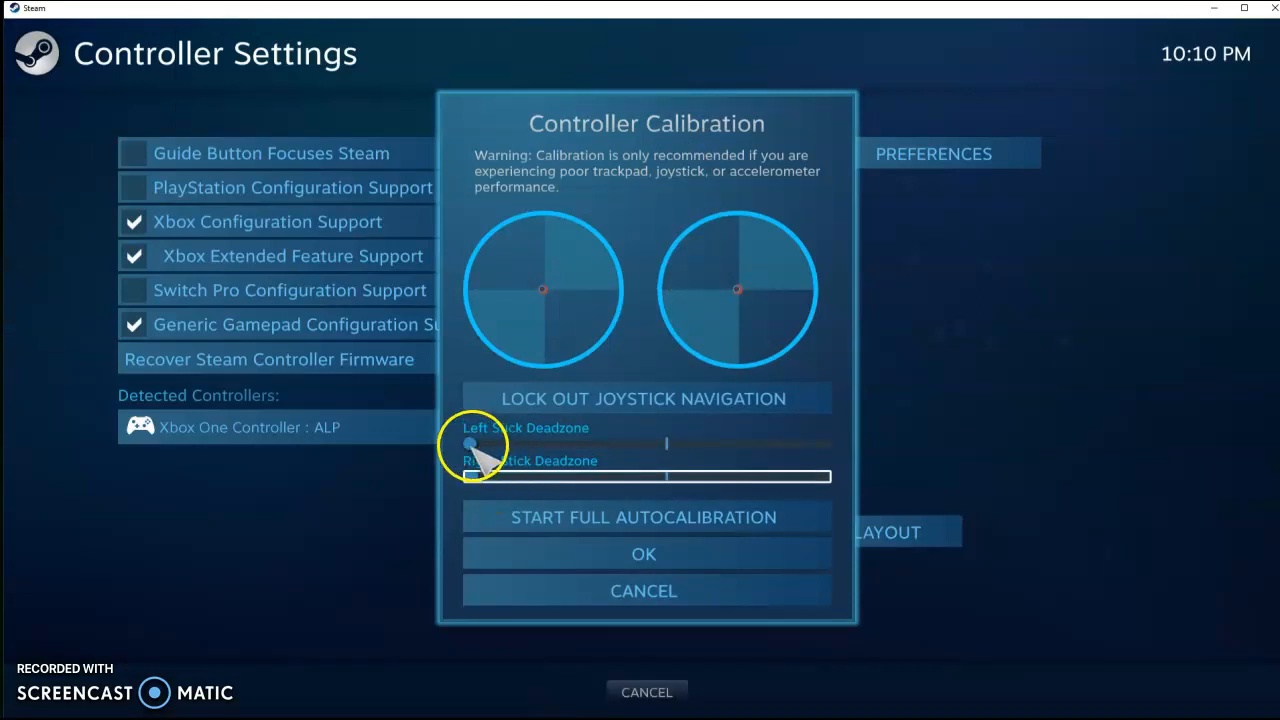
drag(470, 444, 640, 444)
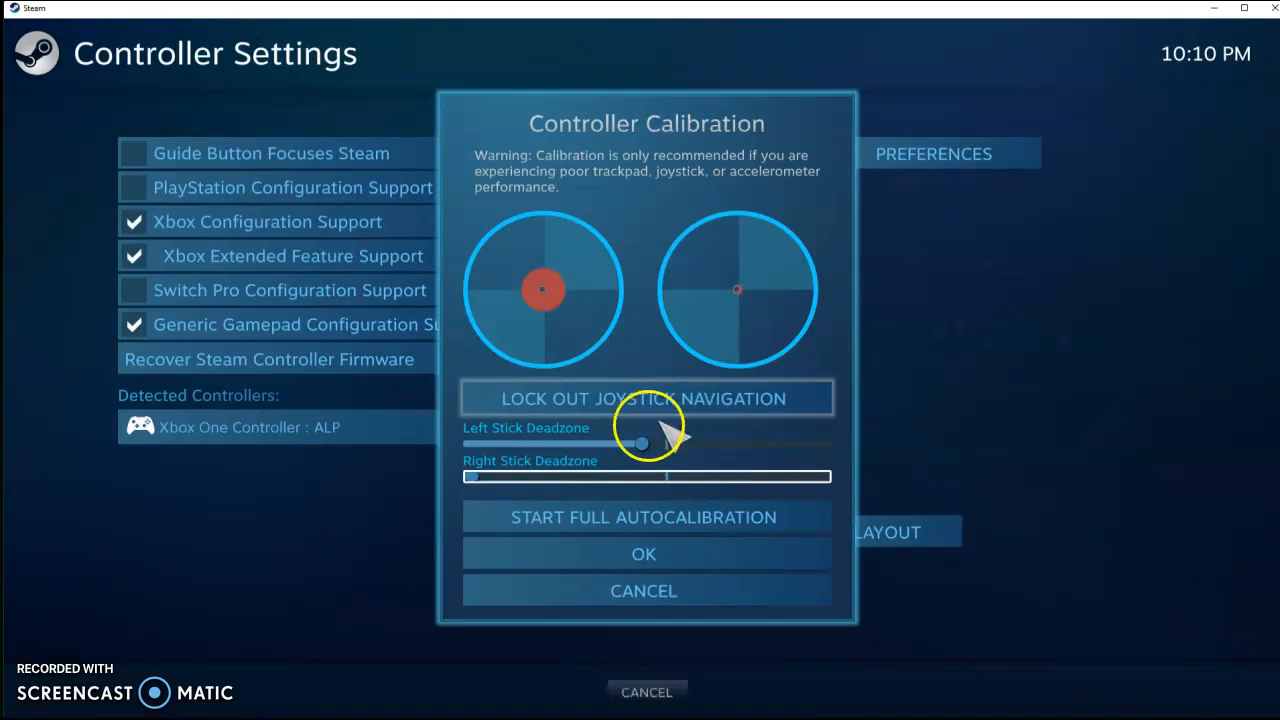
mouse_move(596, 460)
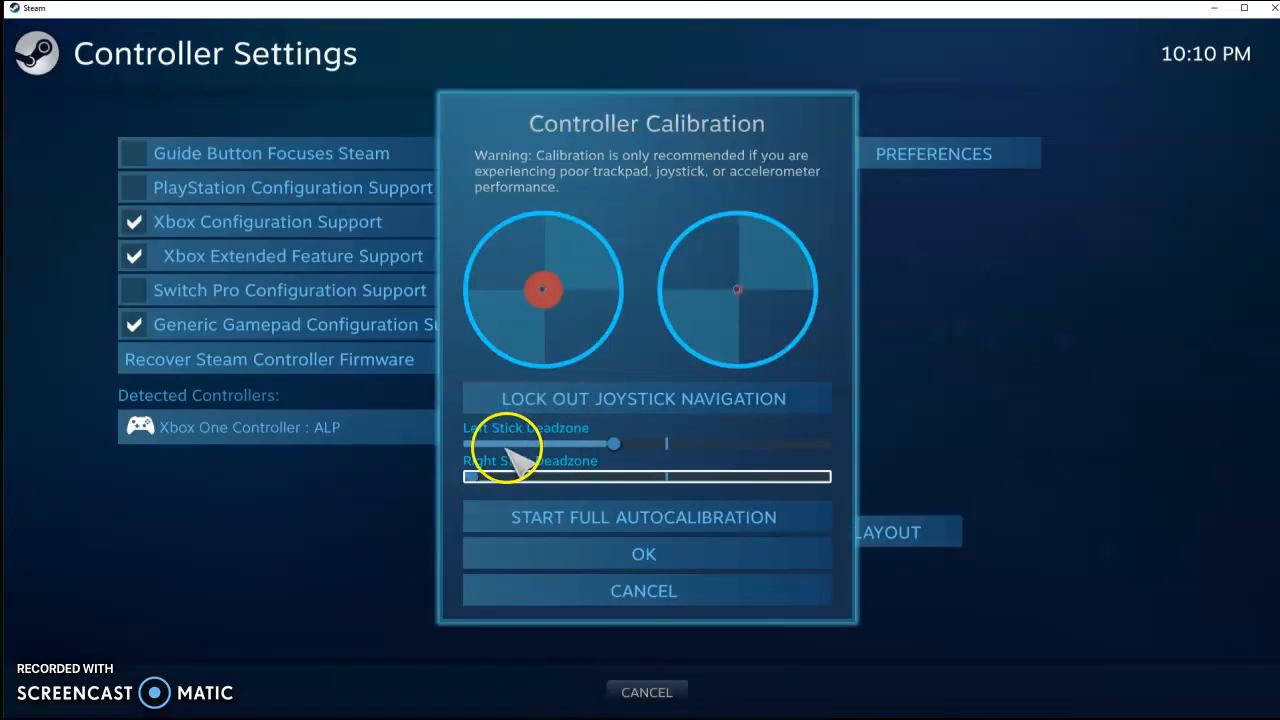
drag(614, 444, 468, 444)
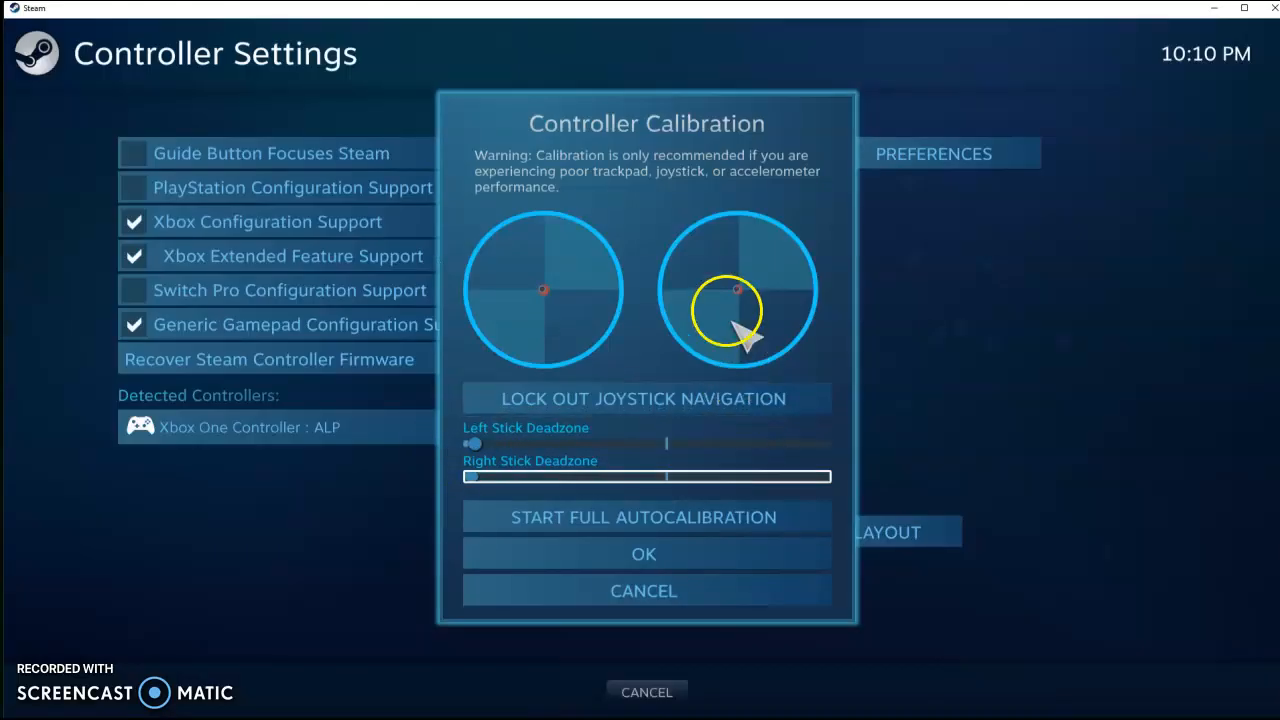
mouse_move(798, 284)
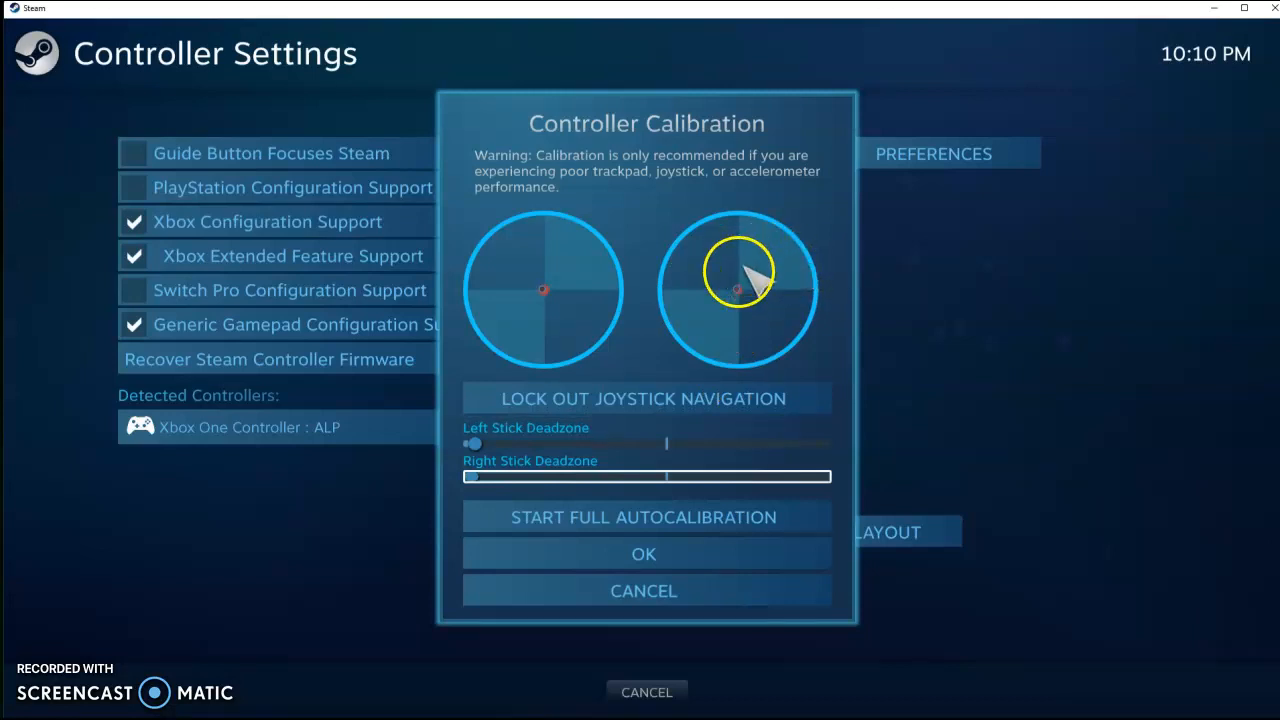
mouse_move(746, 290)
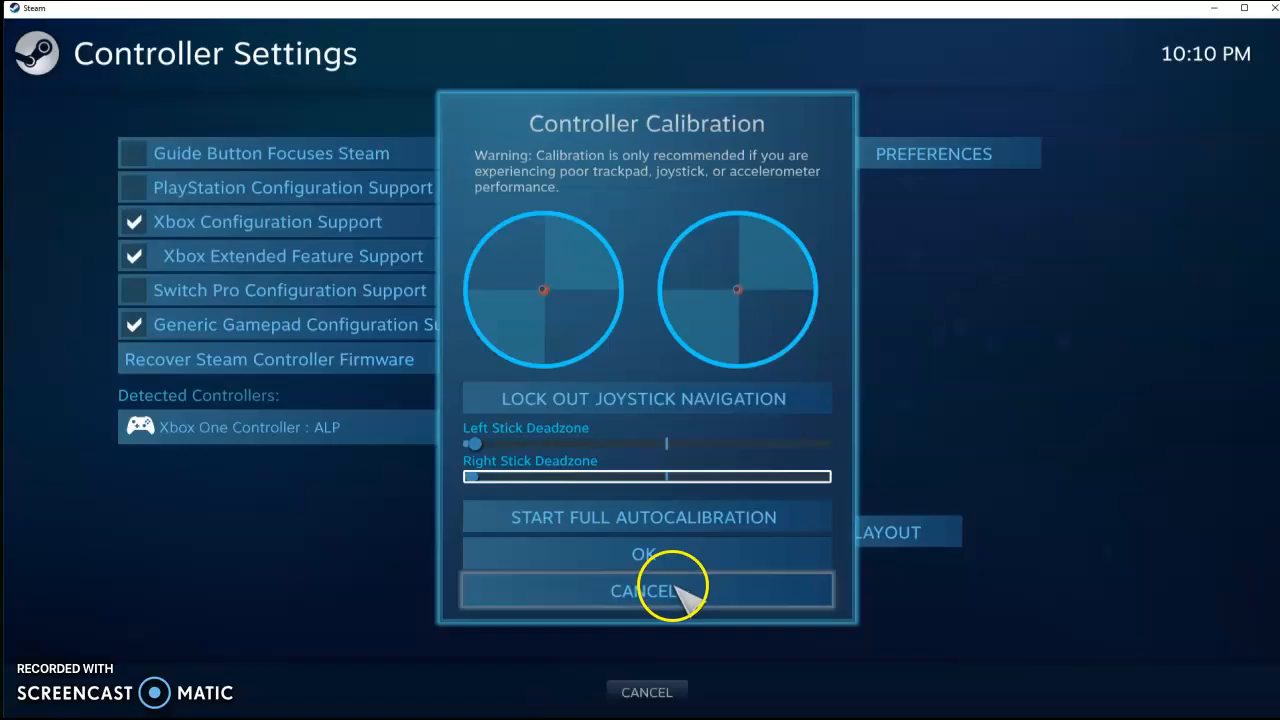
Step: Cancel calibration and bring up the library options for Pinball FX3
click(646, 588)
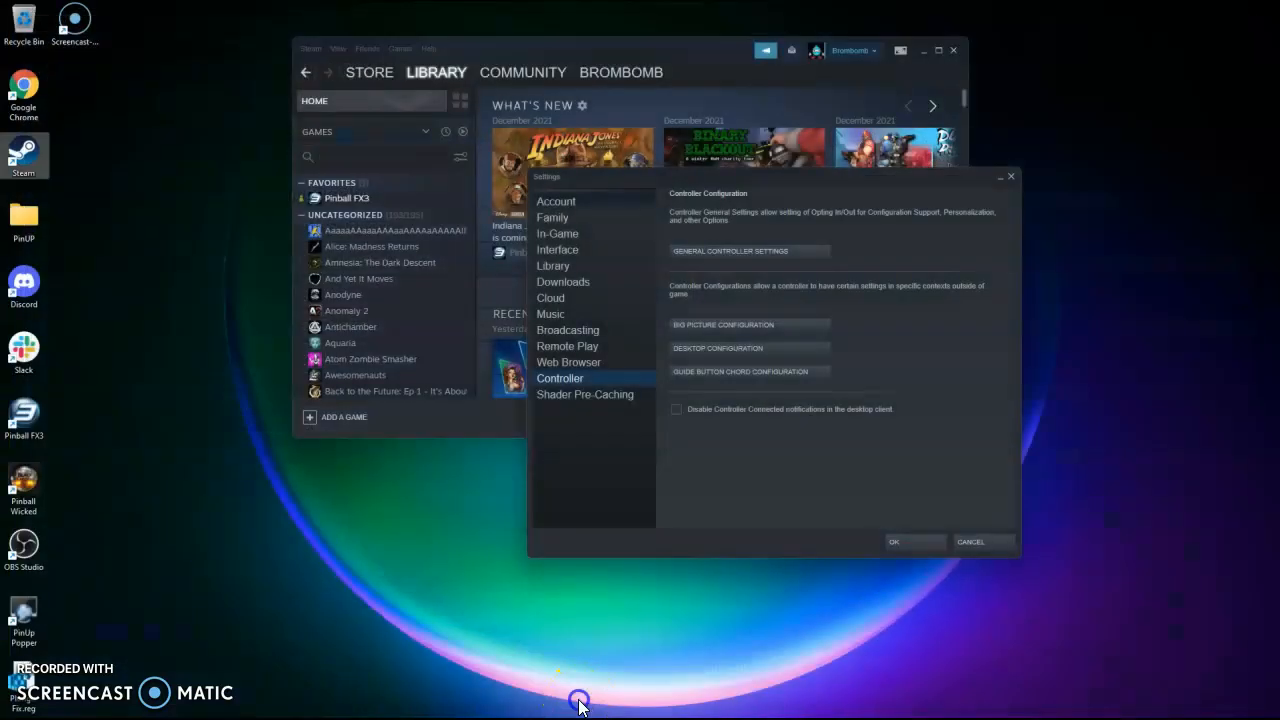
mouse_move(362, 200)
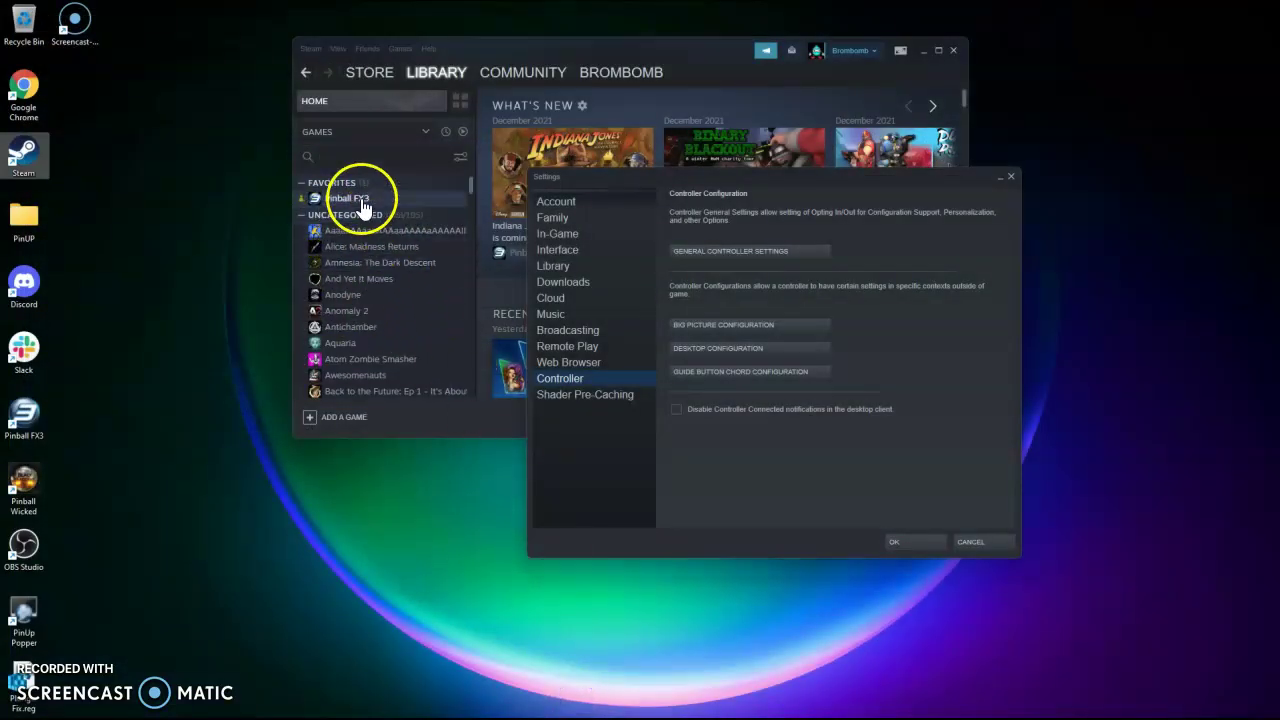
right_click(348, 198)
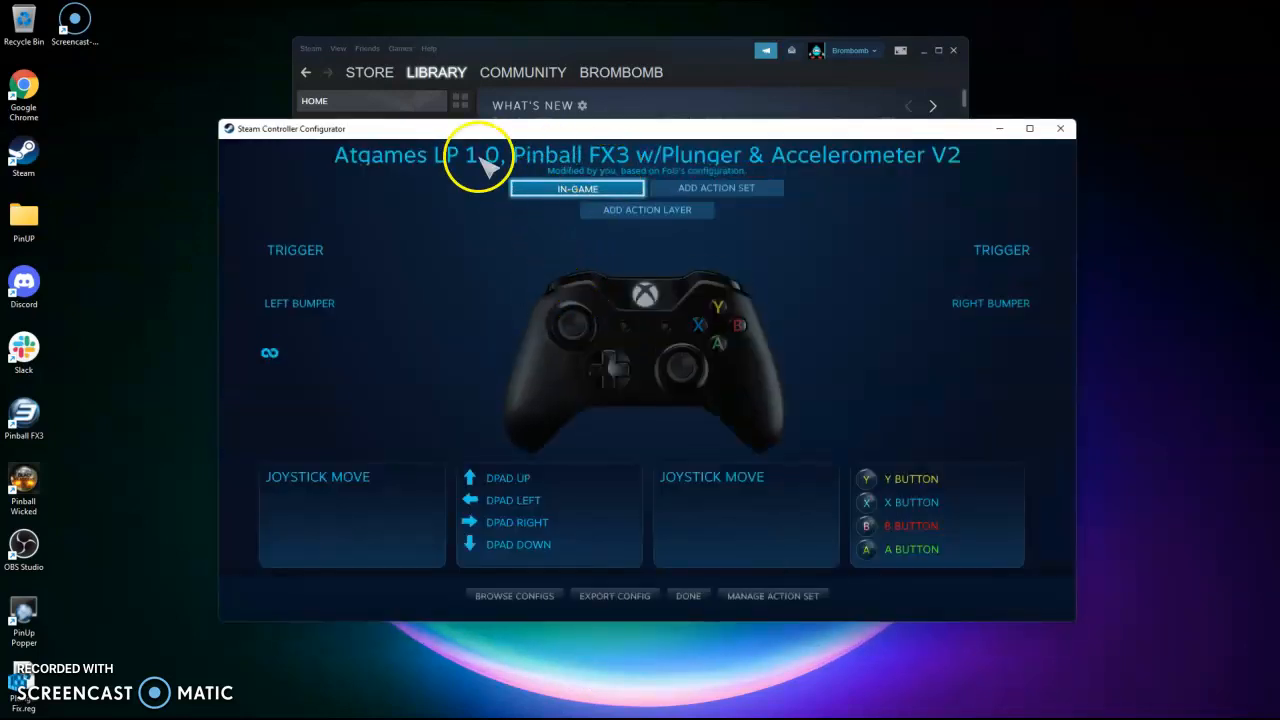
mouse_move(440, 170)
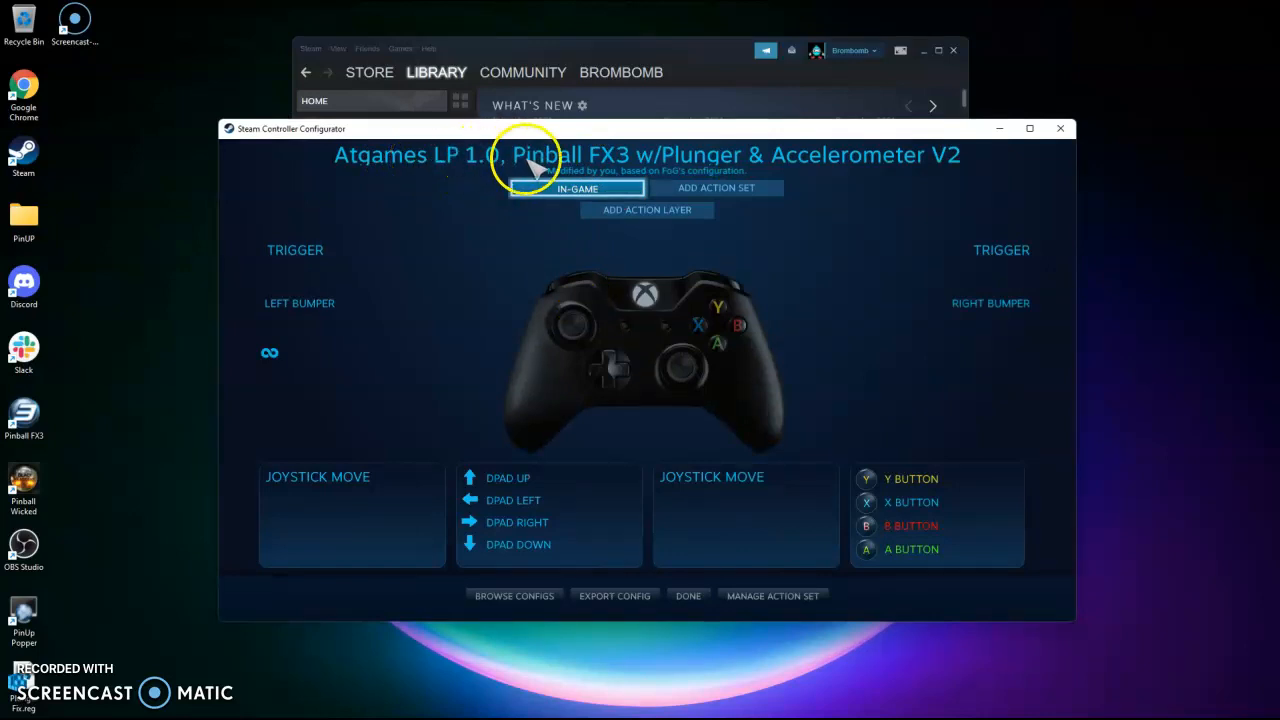
mouse_move(770, 172)
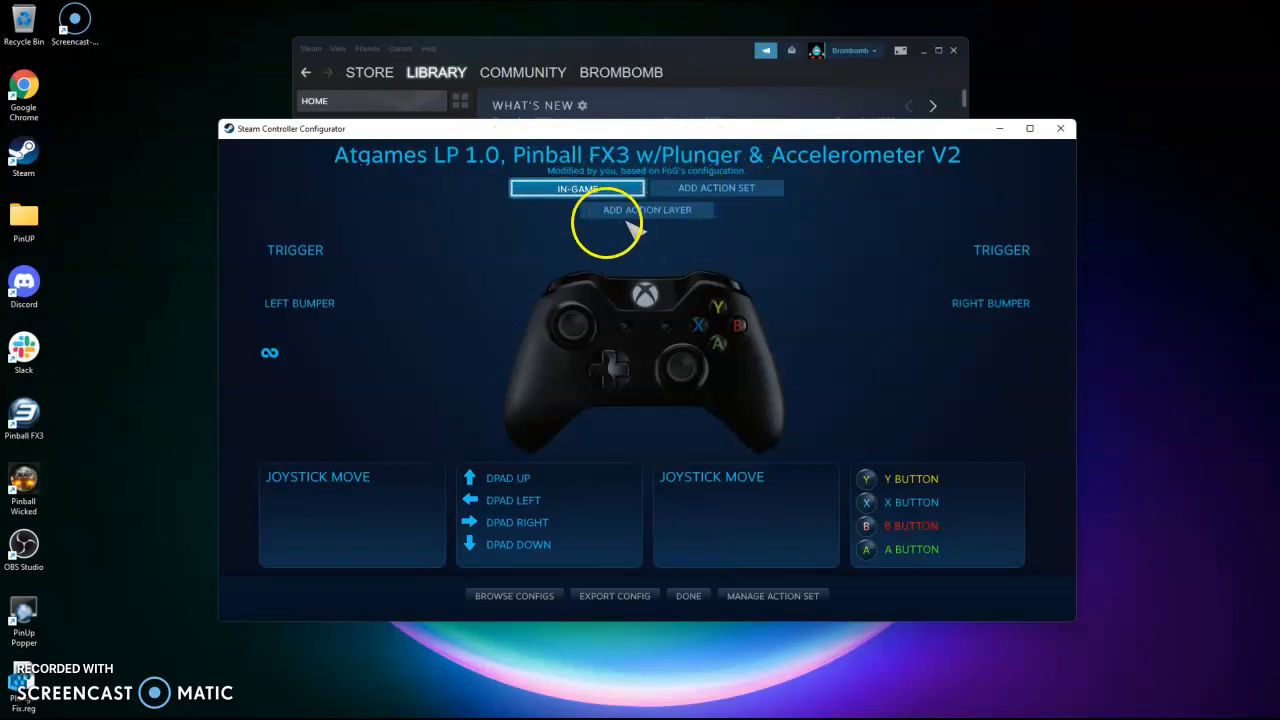
Step: Browse Pinball FX3 configs and list the community-created configurations
click(512, 596)
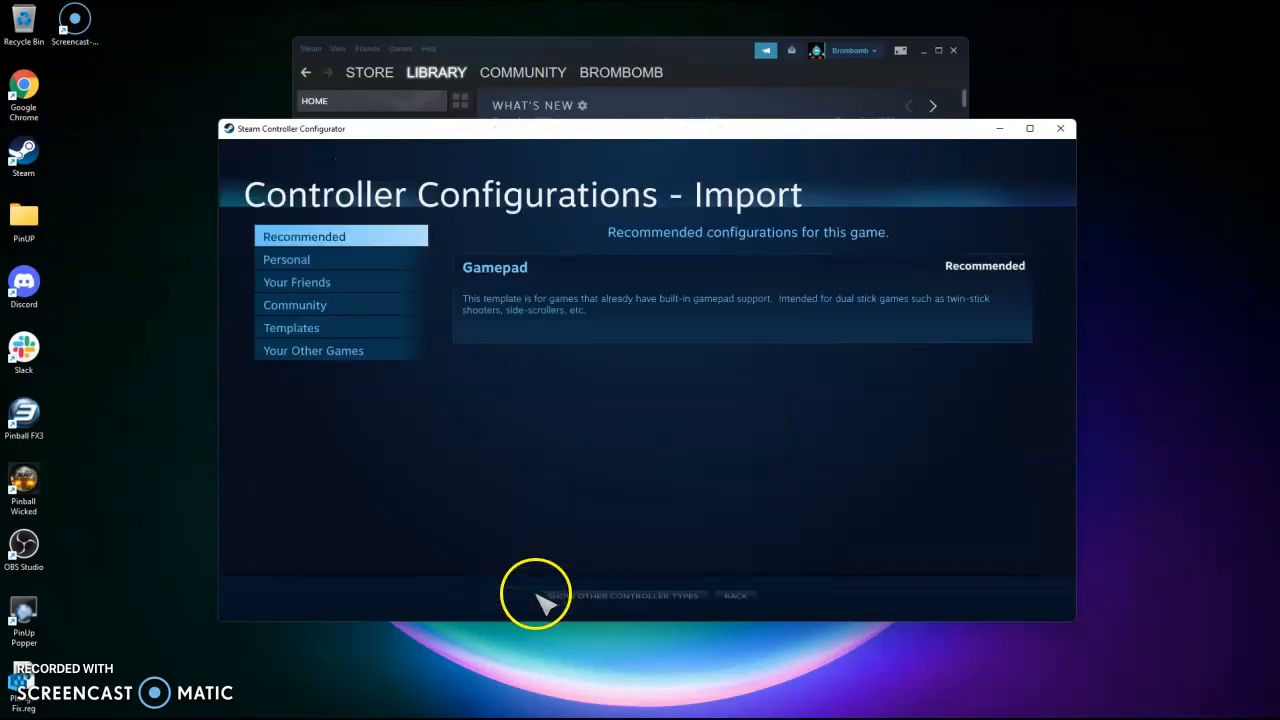
click(294, 304)
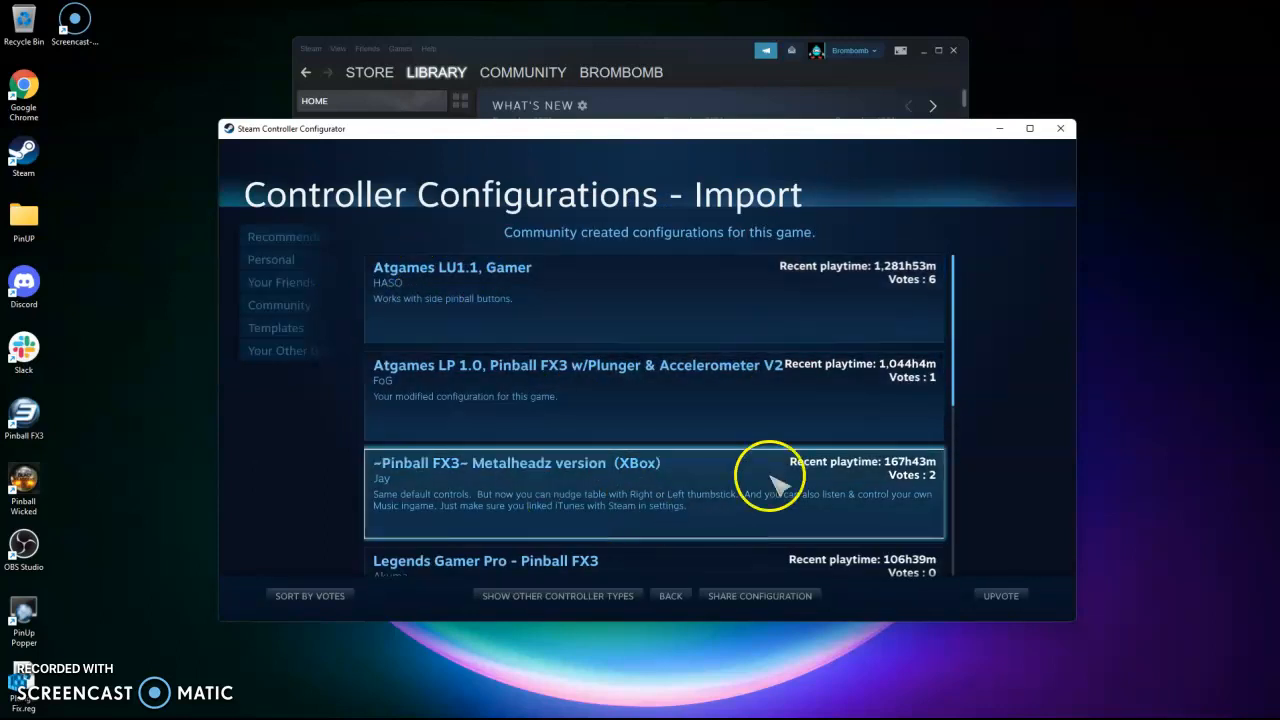
mouse_move(710, 304)
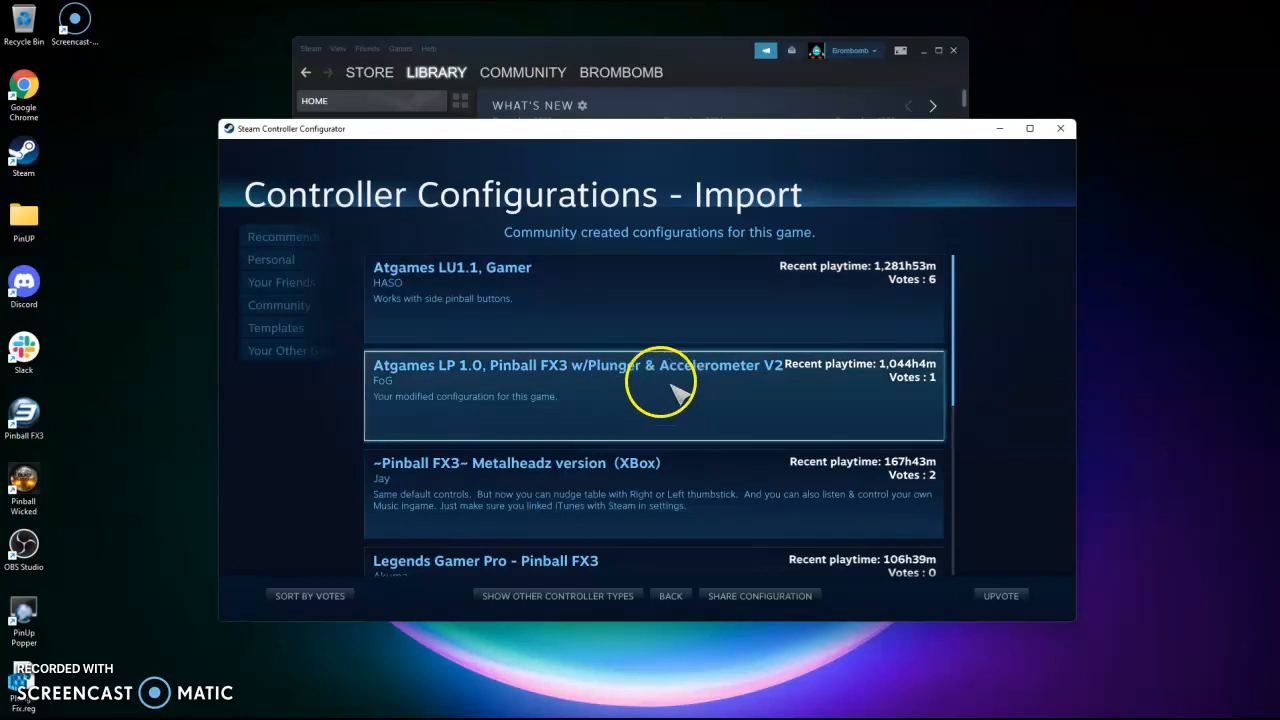
mouse_move(580, 380)
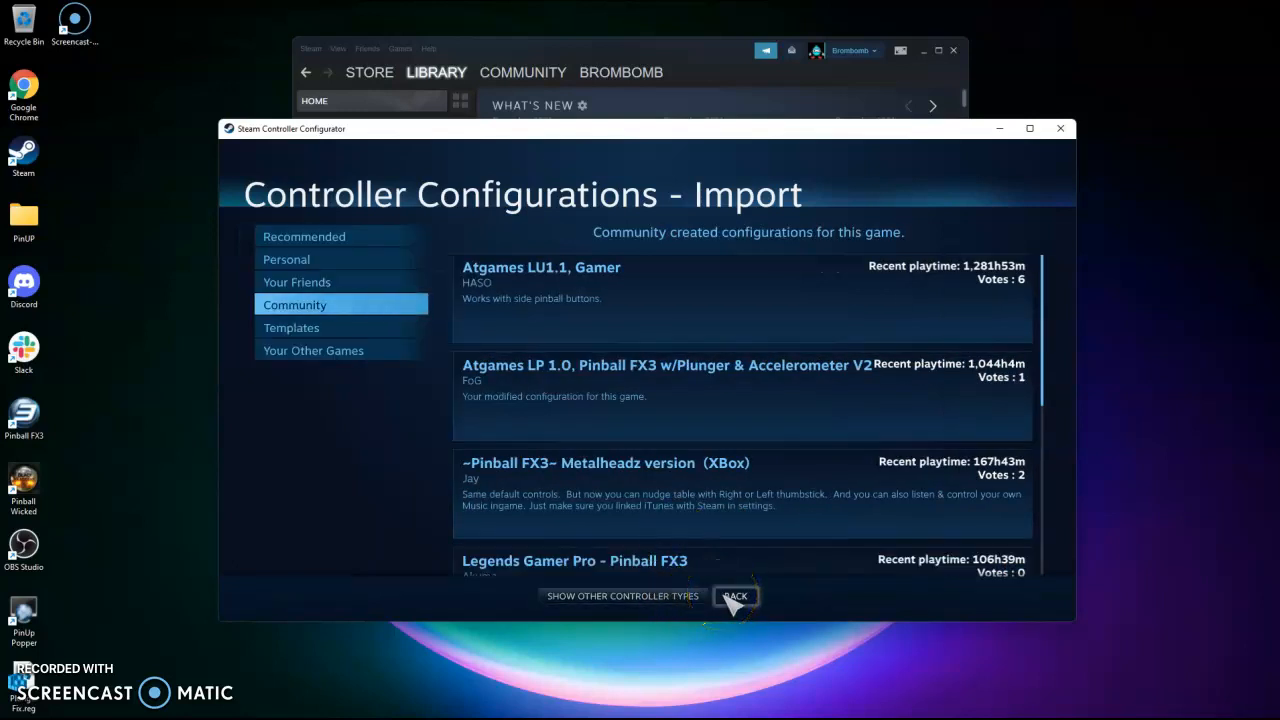
Step: Return to the layout and show the left Joystick Move in-game action settings
click(664, 364)
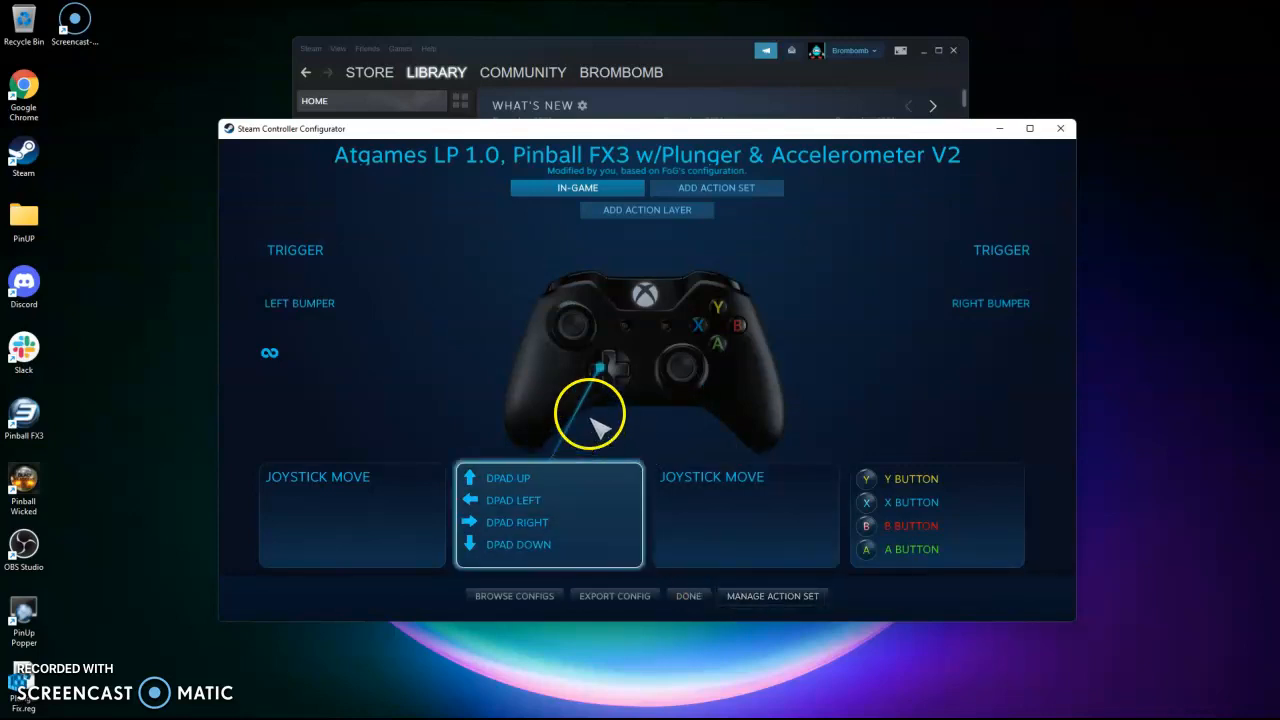
mouse_move(690, 360)
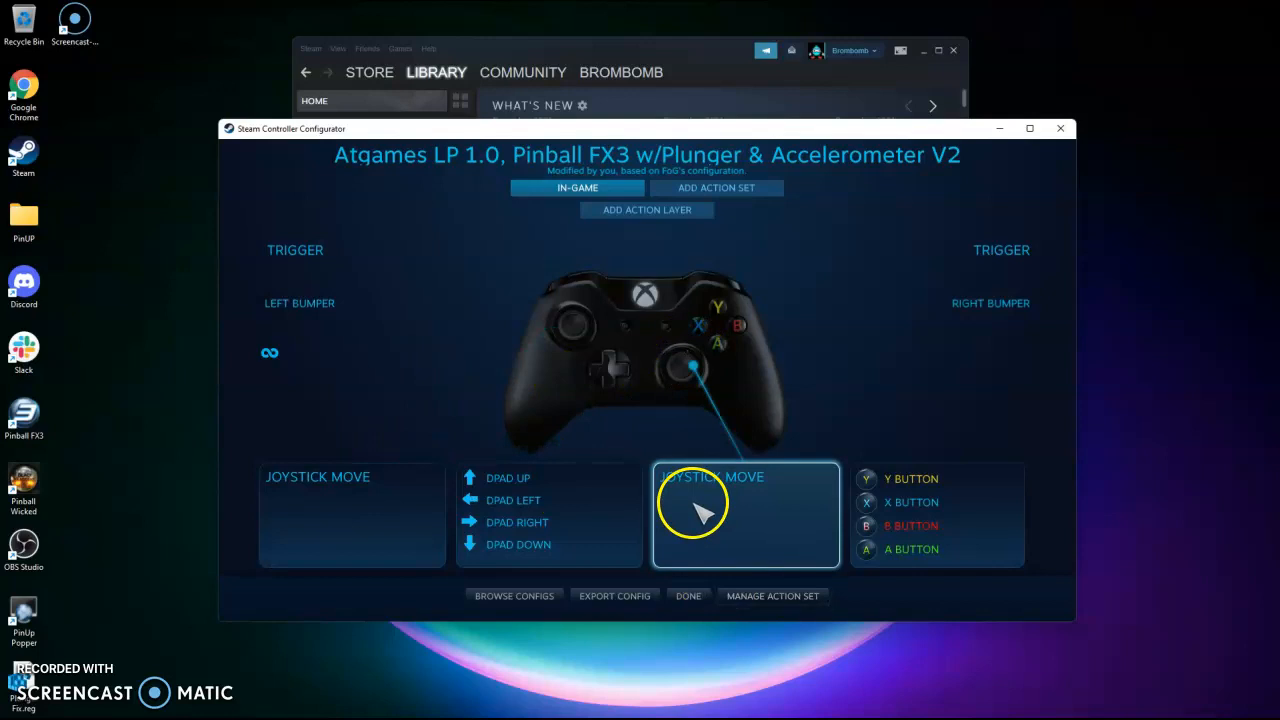
click(352, 516)
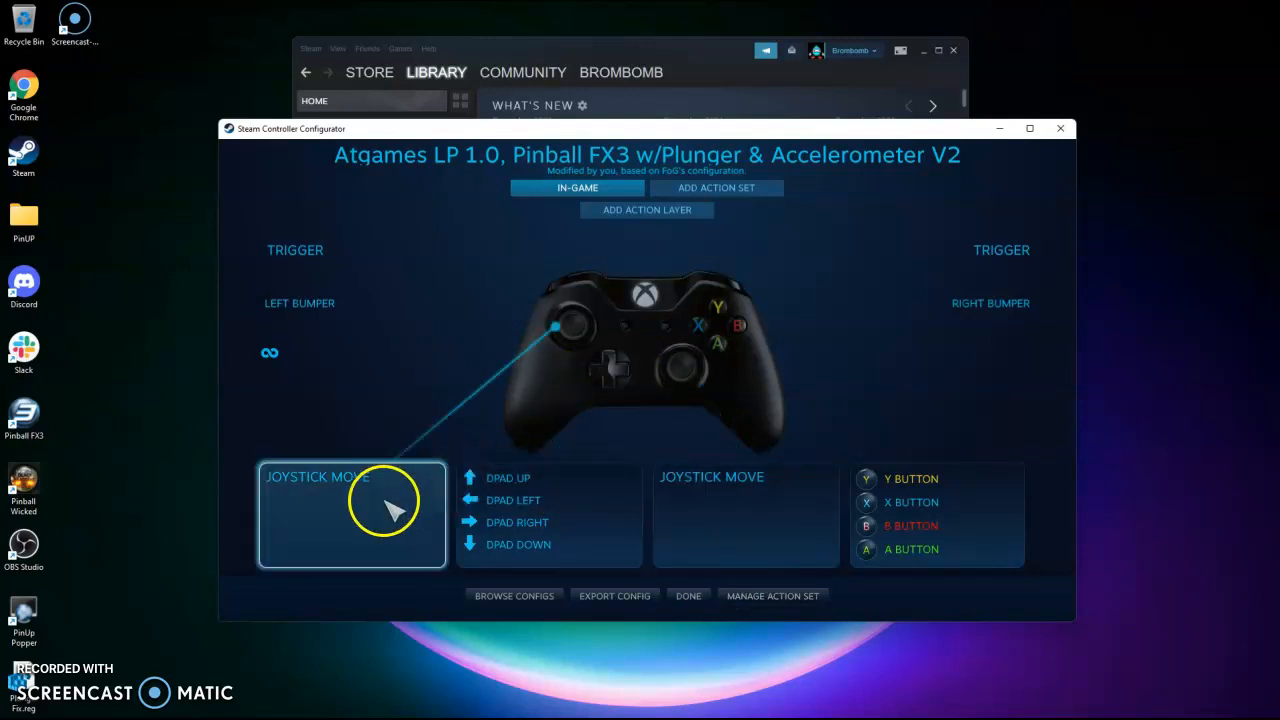
click(350, 512)
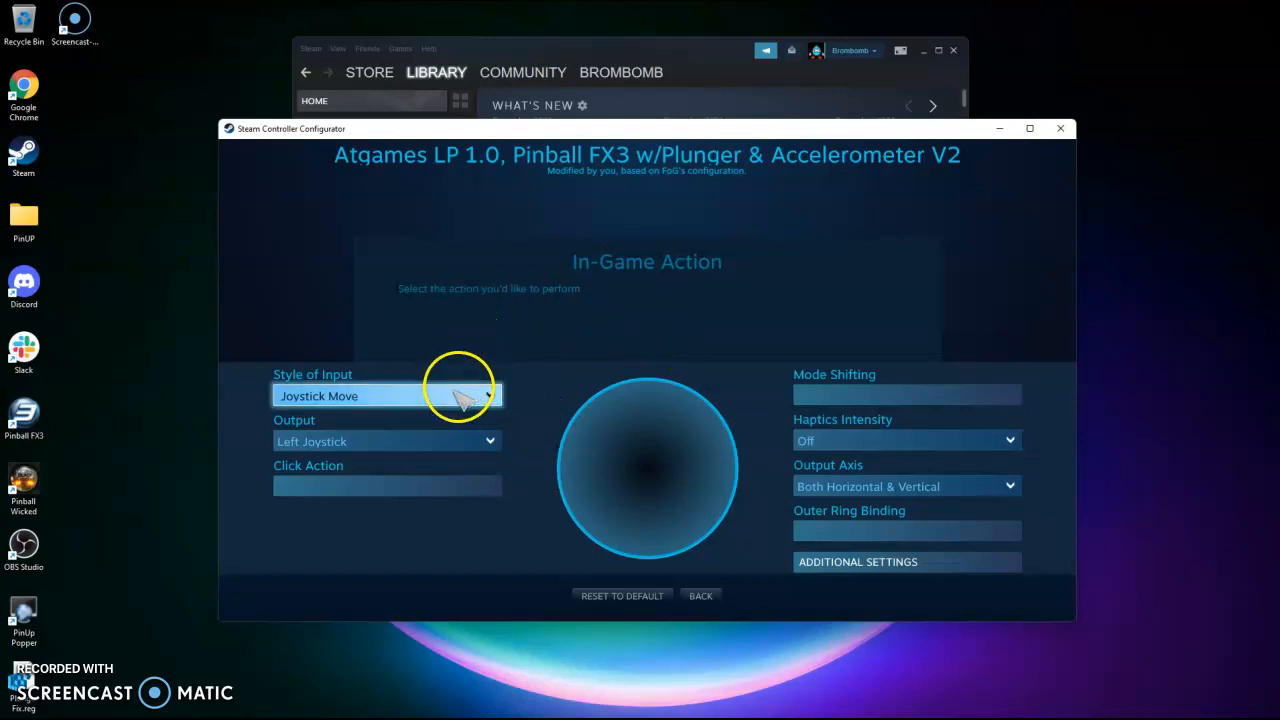
mouse_move(476, 444)
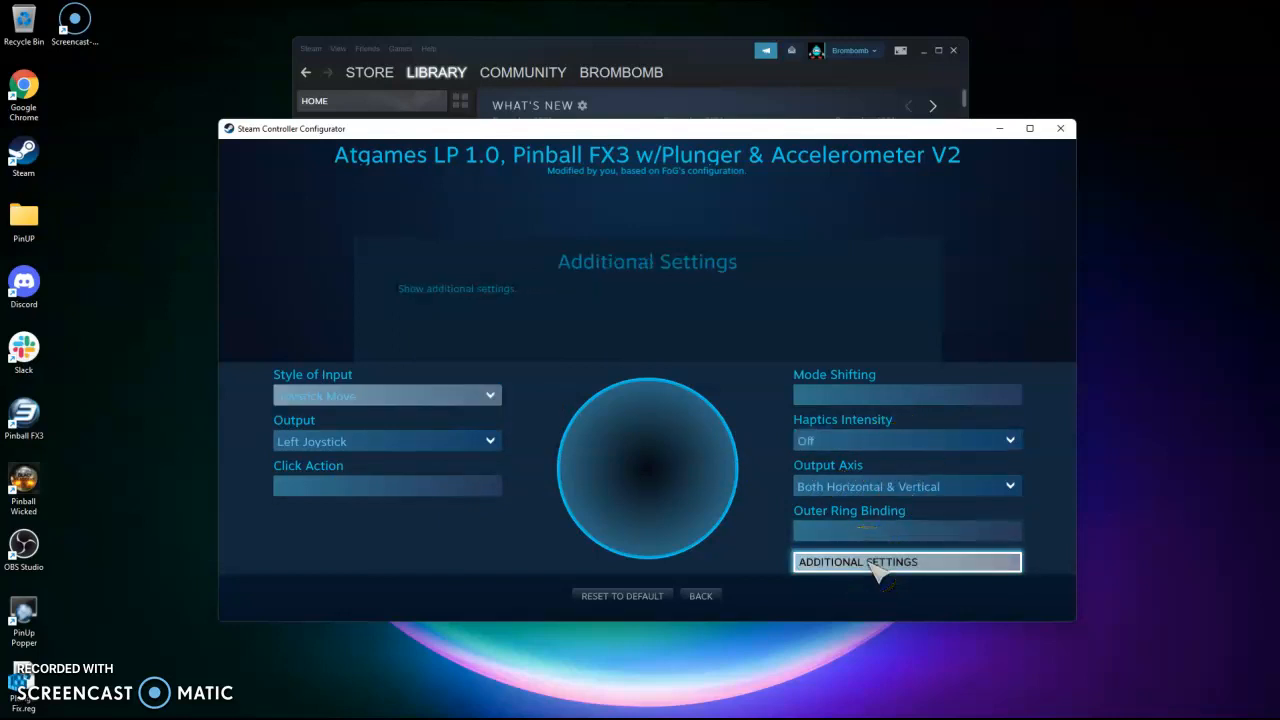
Step: In the left joystick's Additional Settings, keep the Stick Response Curve at Linear
click(908, 562)
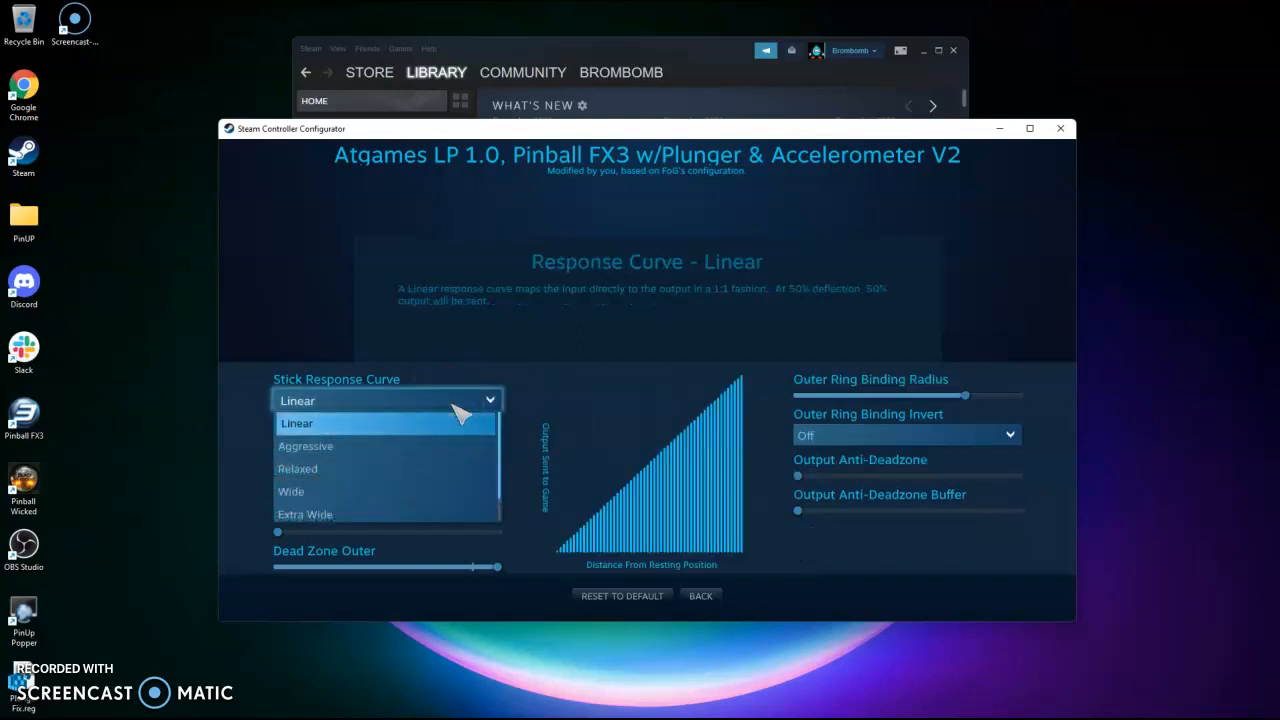
click(308, 446)
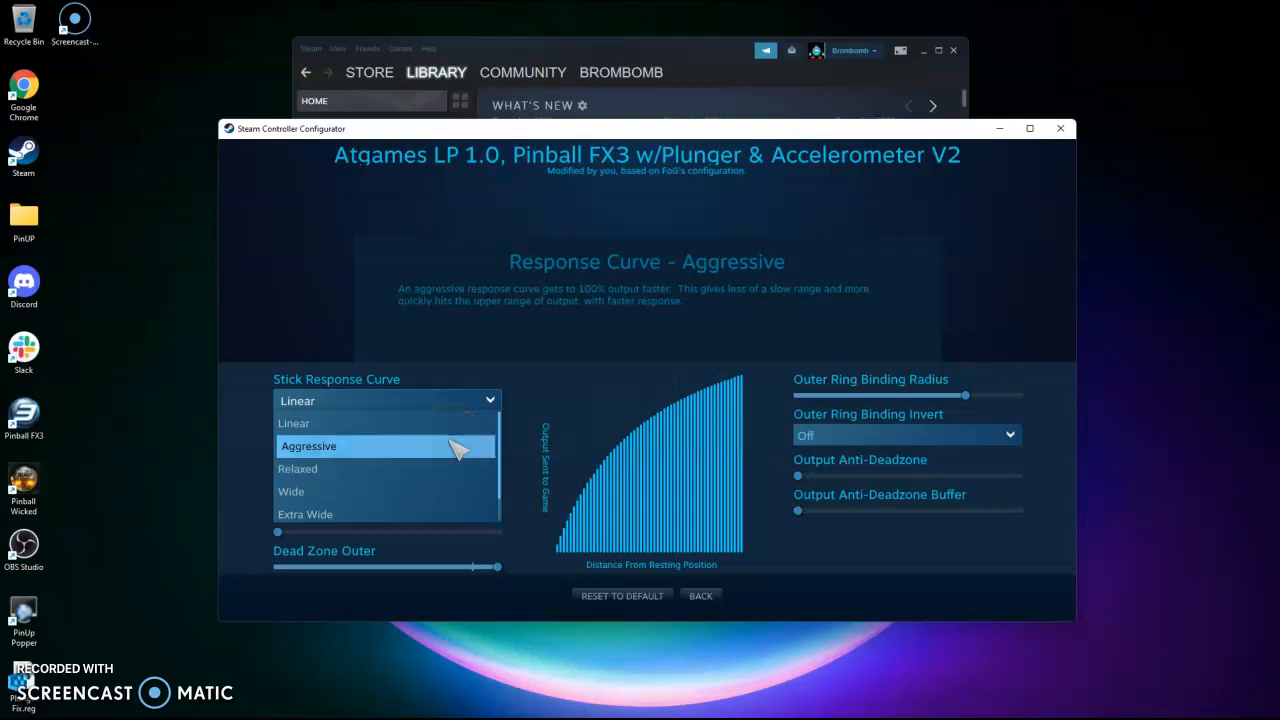
click(296, 424)
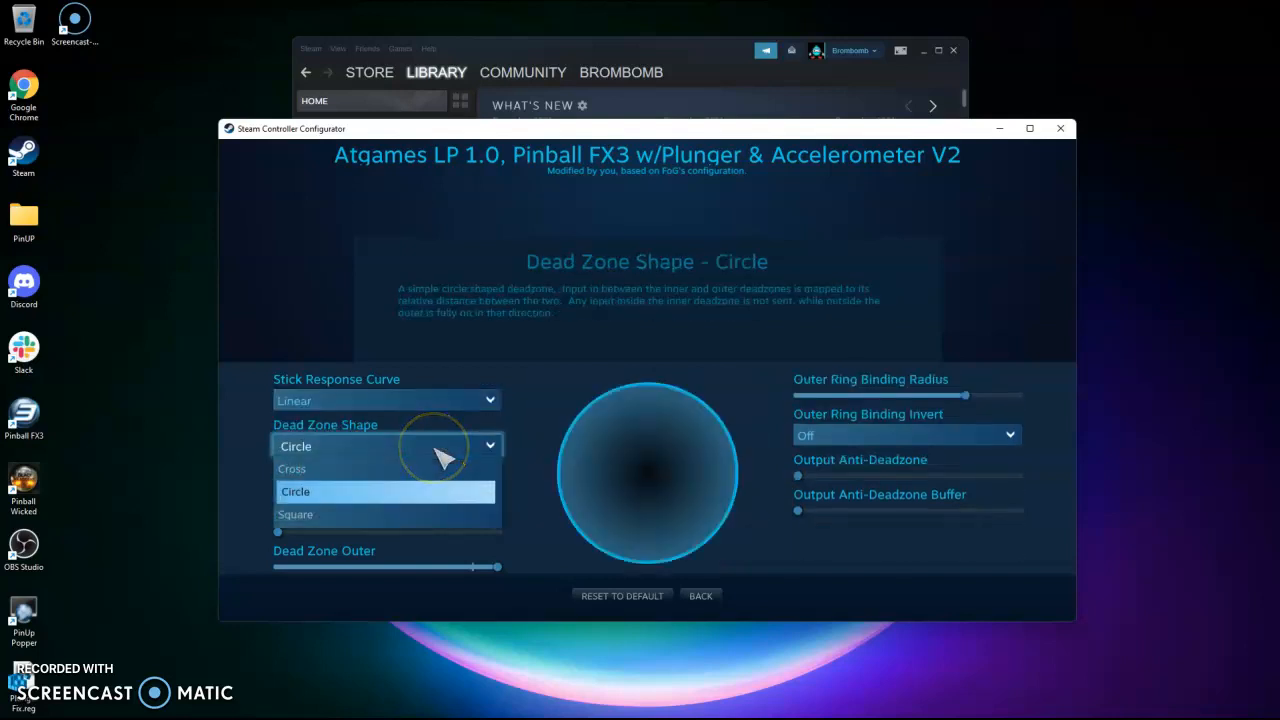
Step: Keep Dead Zone Shape Circle and Enable Deadzone Calibration, then return to the layout
click(296, 492)
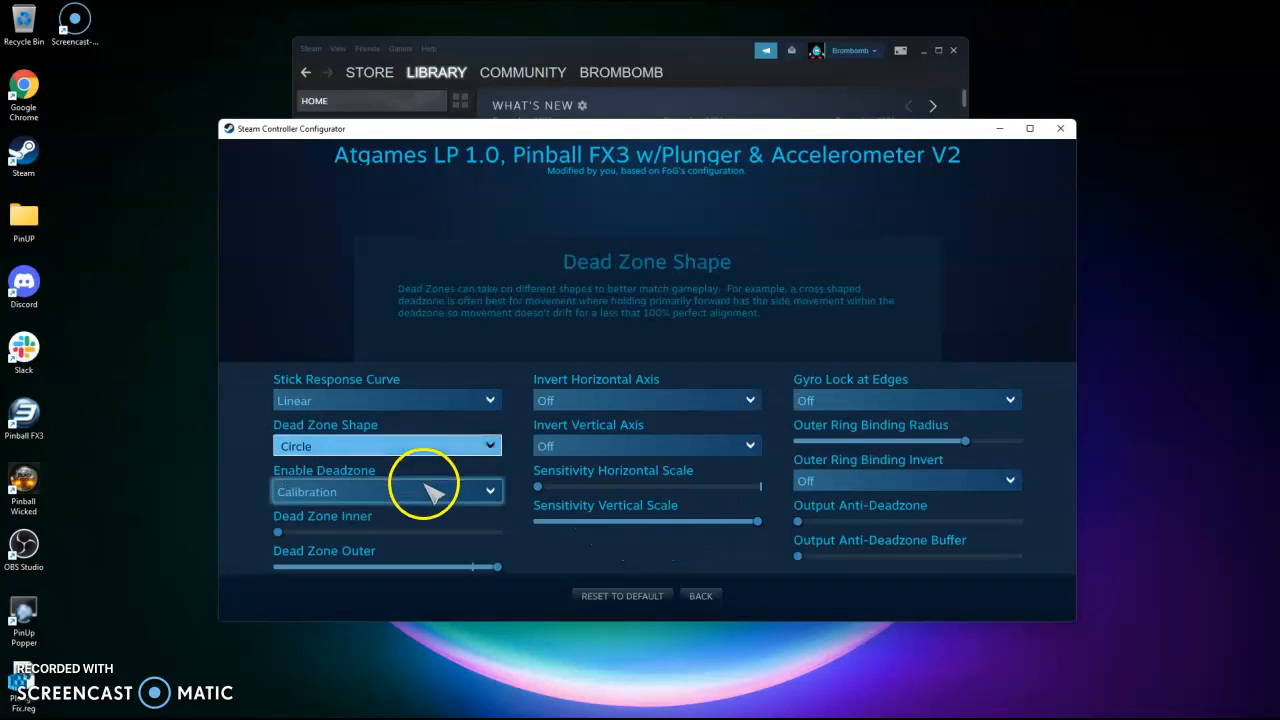
click(386, 492)
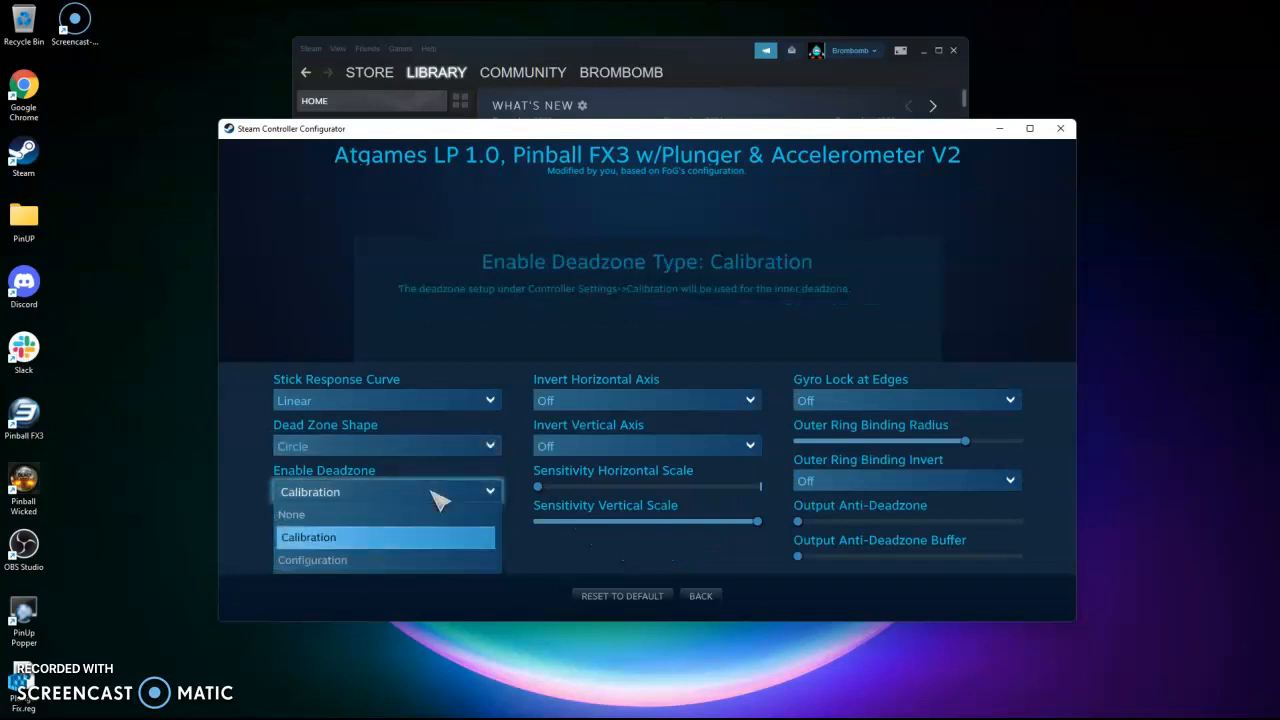
click(308, 536)
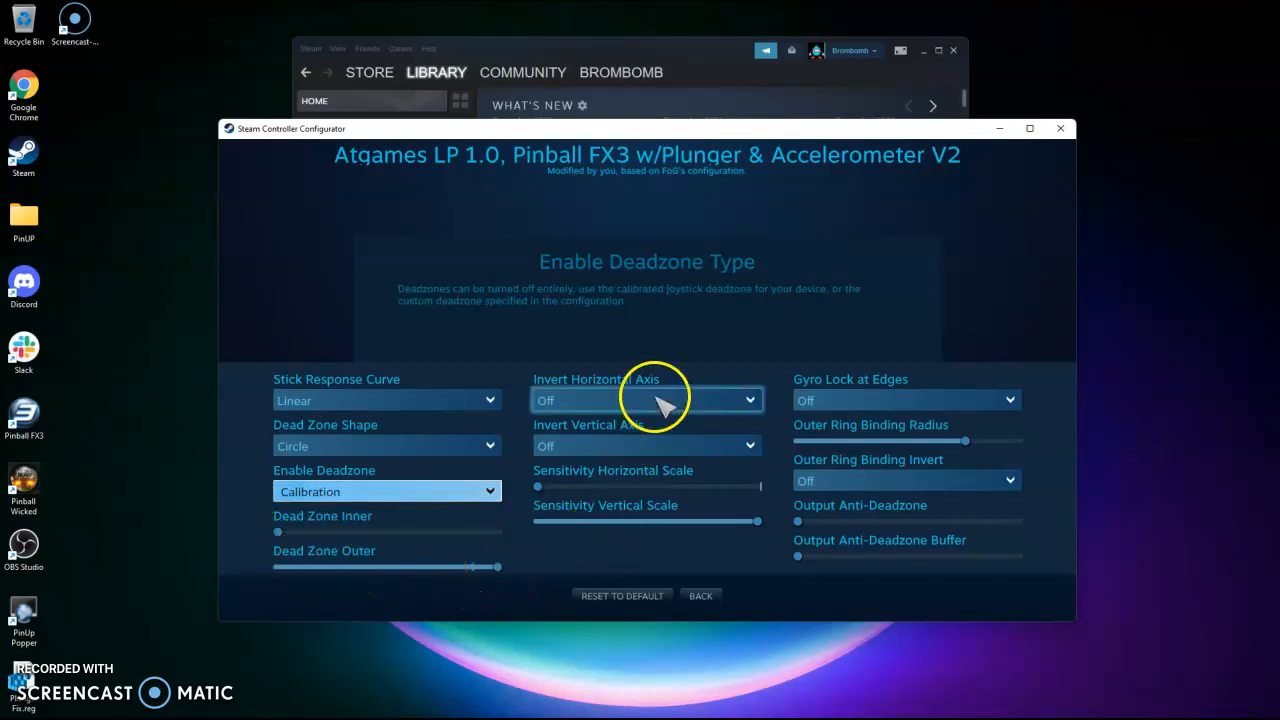
mouse_move(692, 458)
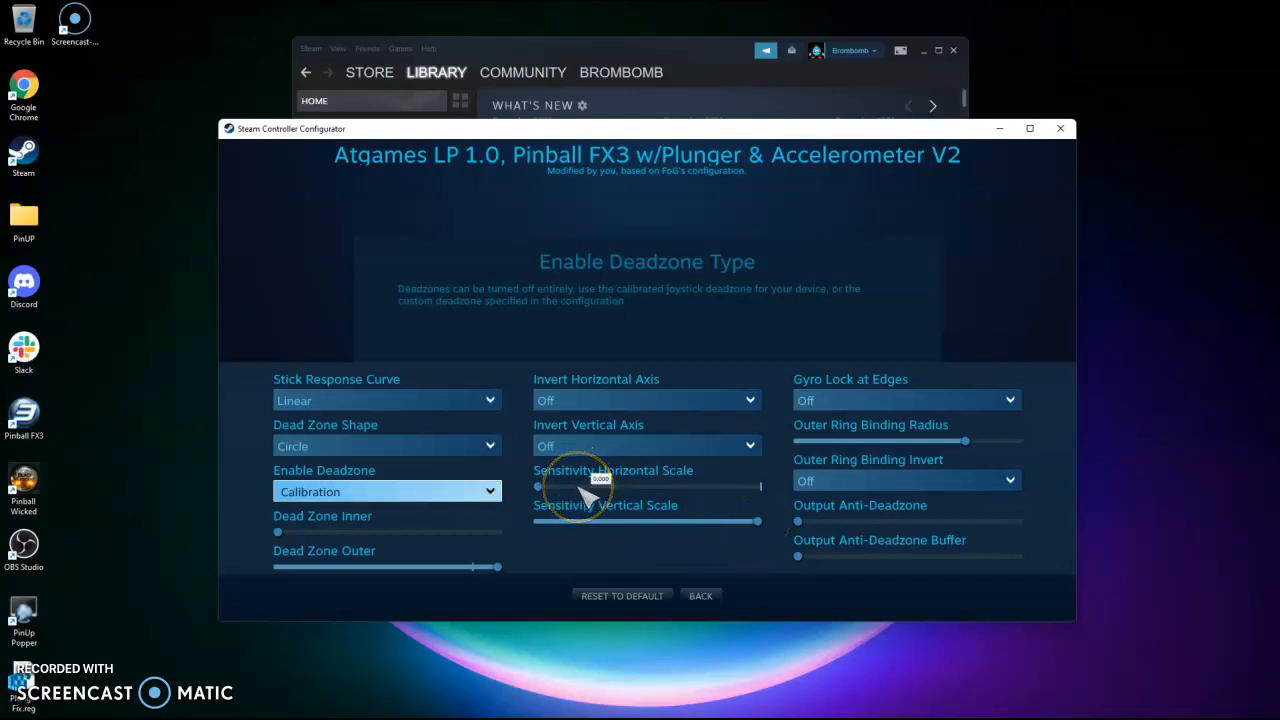
mouse_move(964, 444)
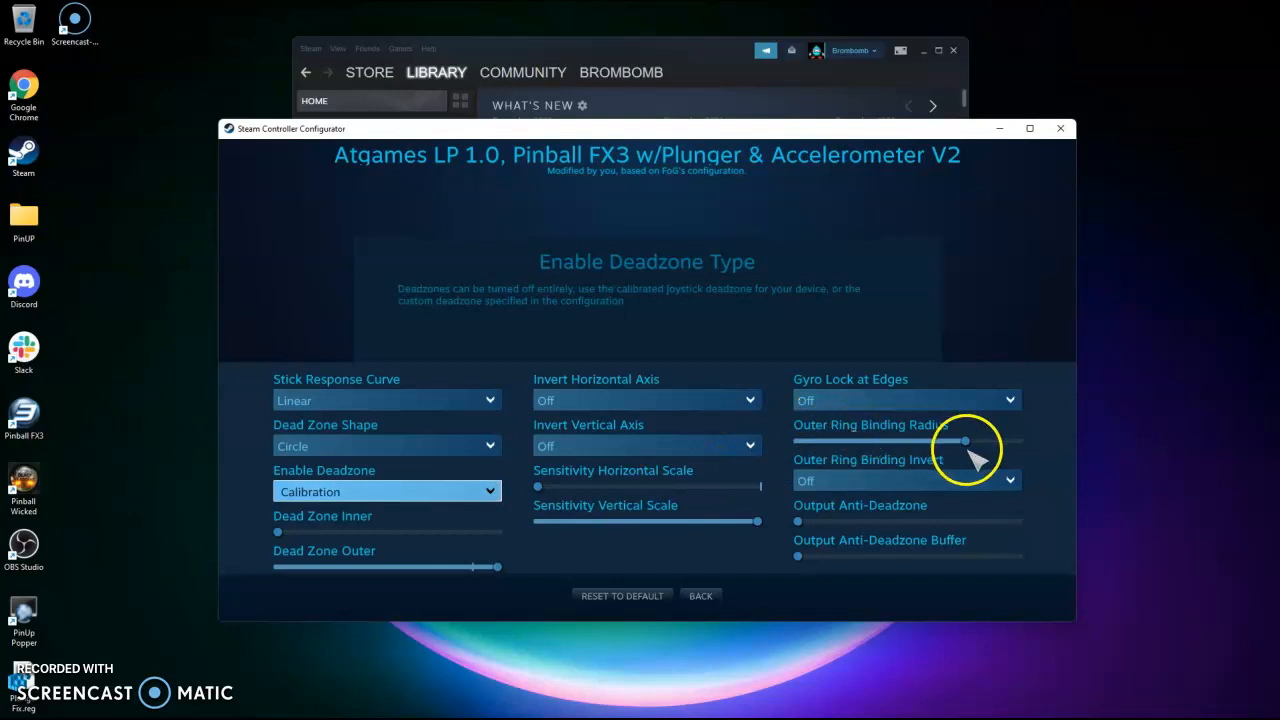
mouse_move(930, 516)
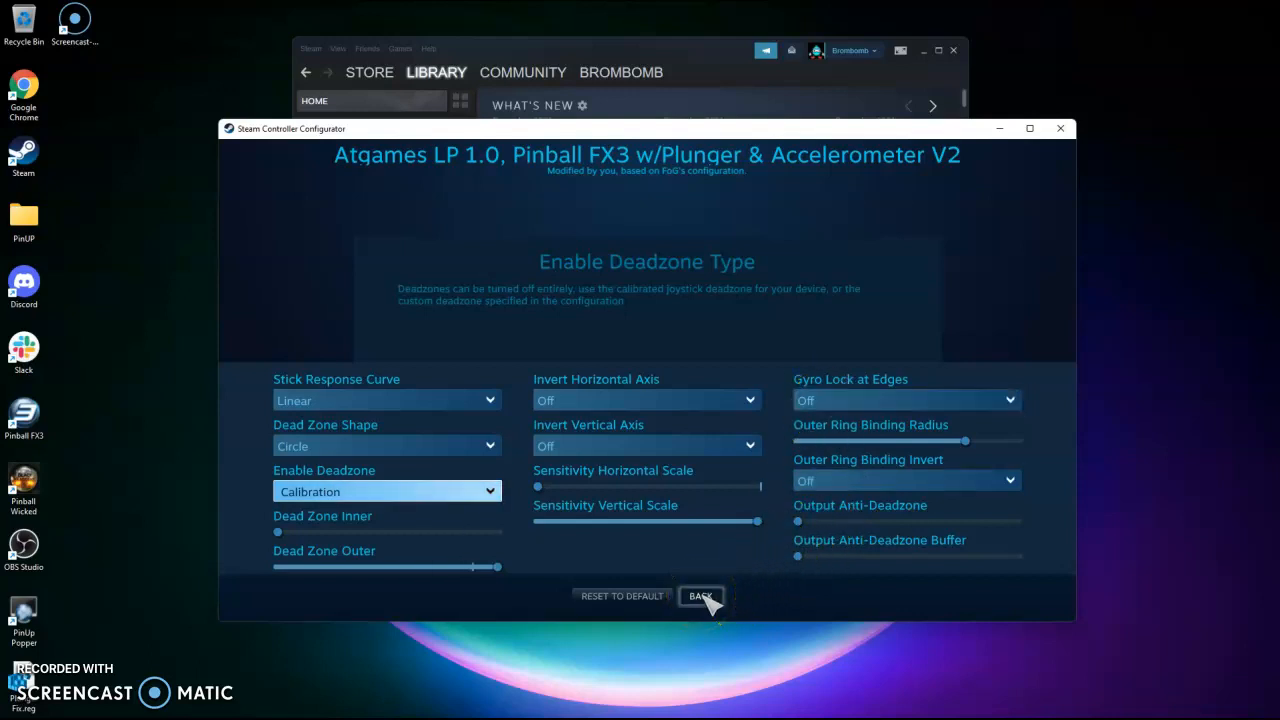
click(704, 596)
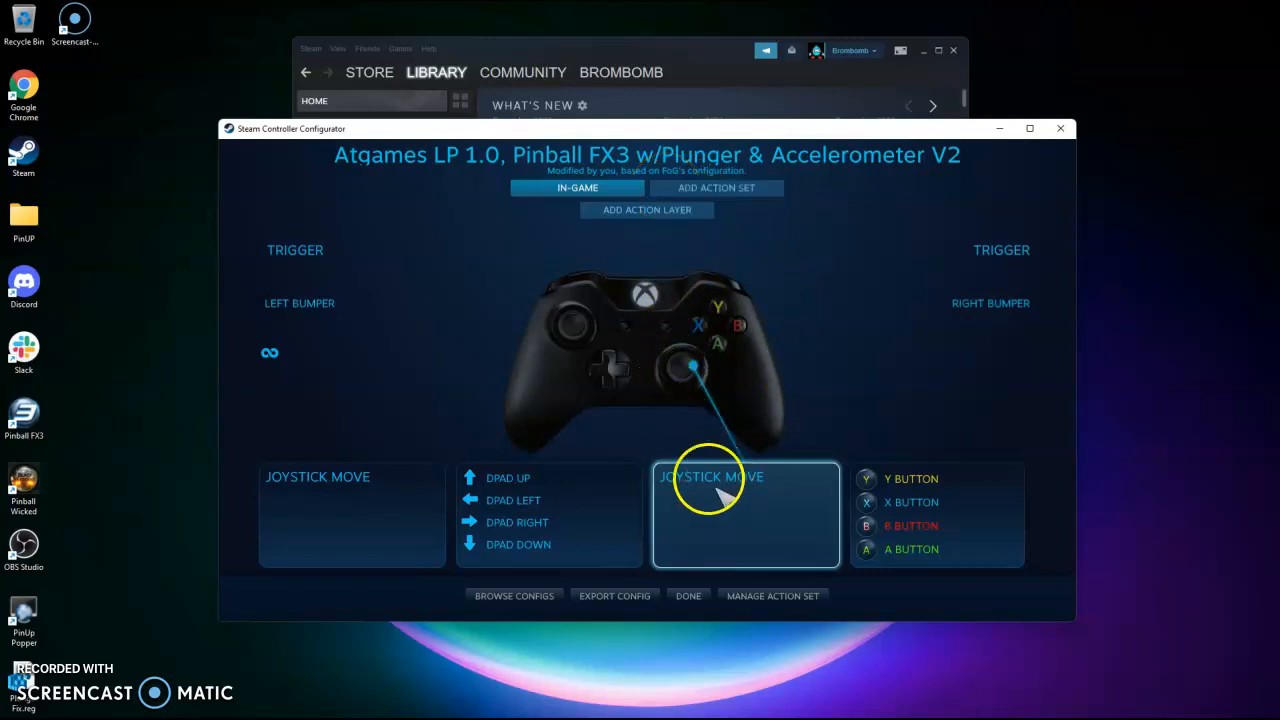
click(724, 500)
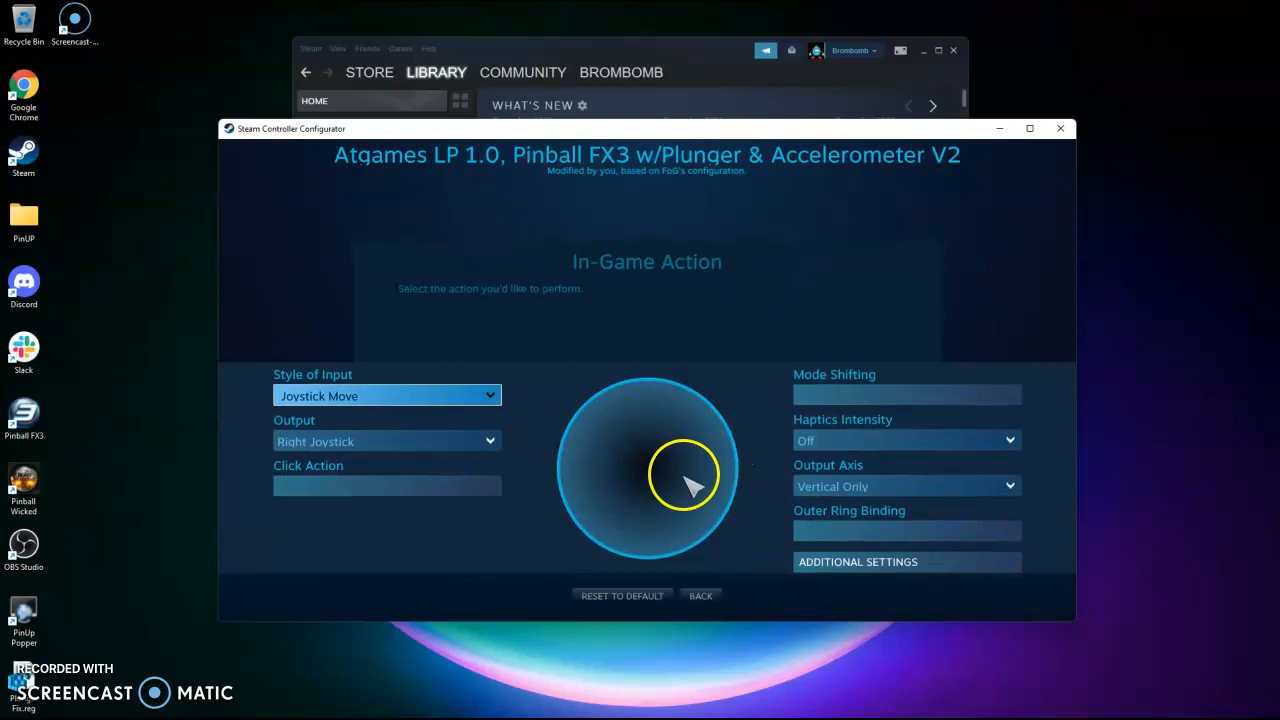
mouse_move(704, 596)
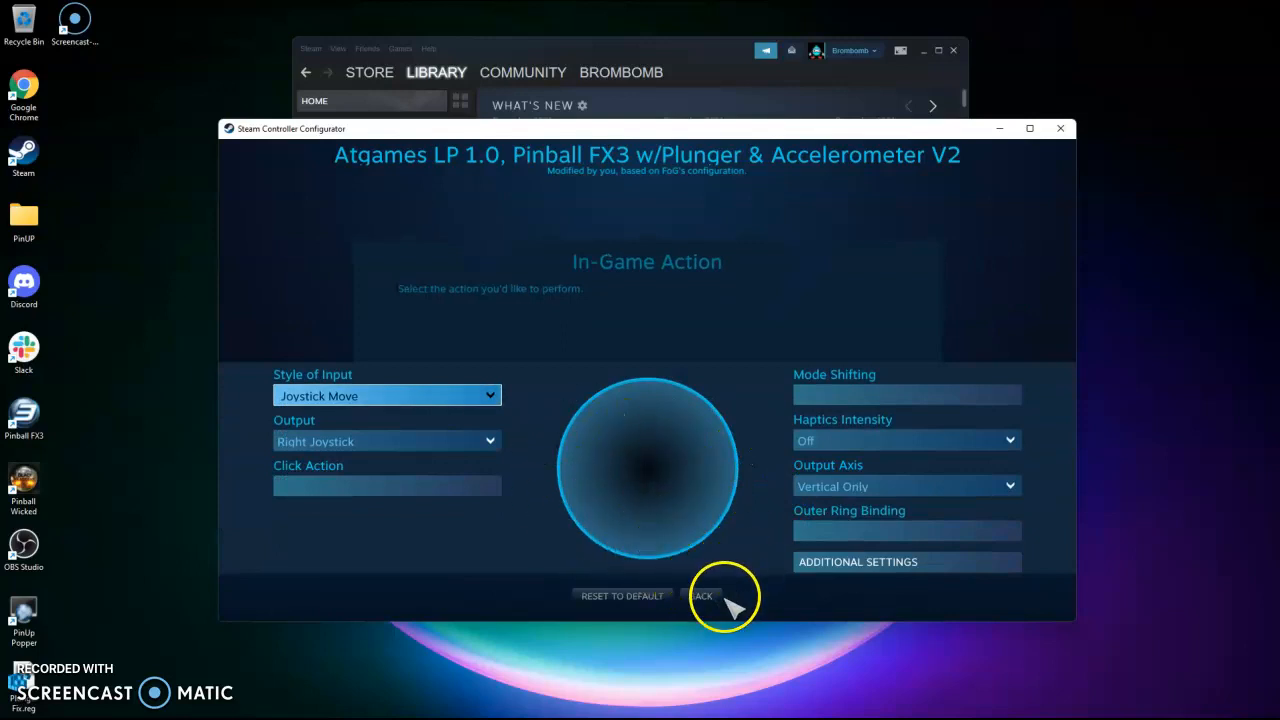
mouse_move(832, 612)
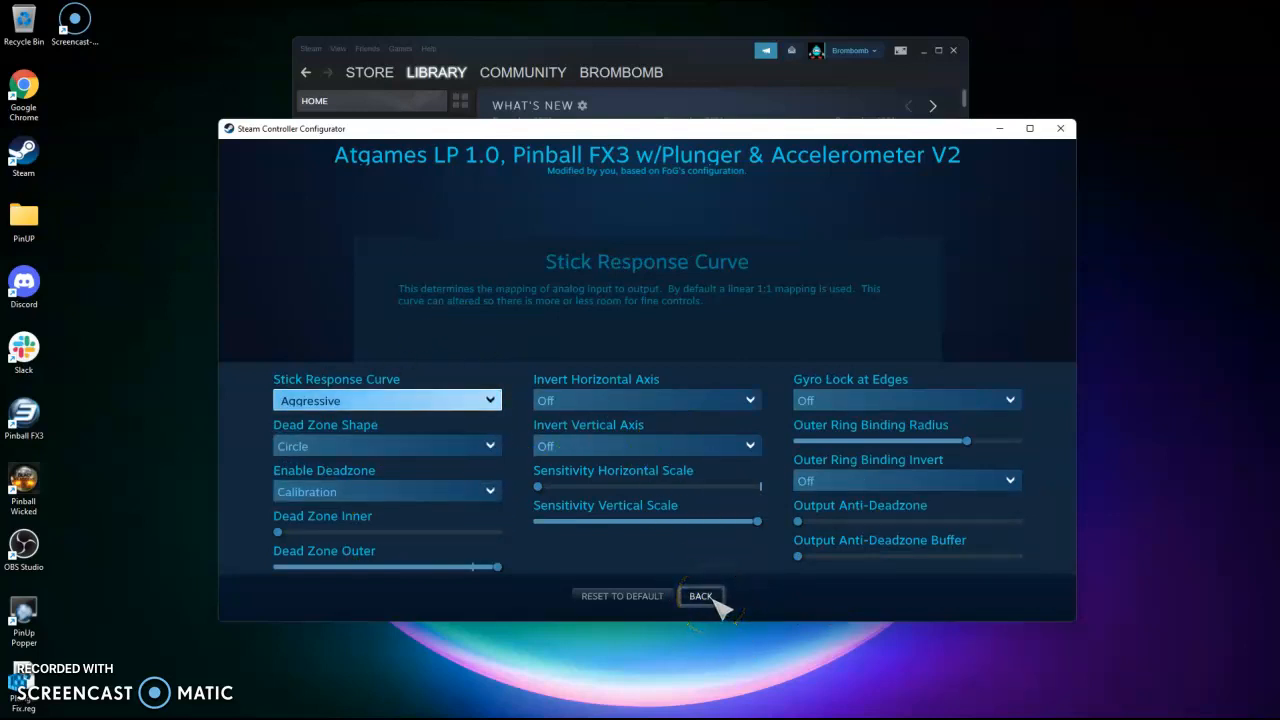
click(704, 596)
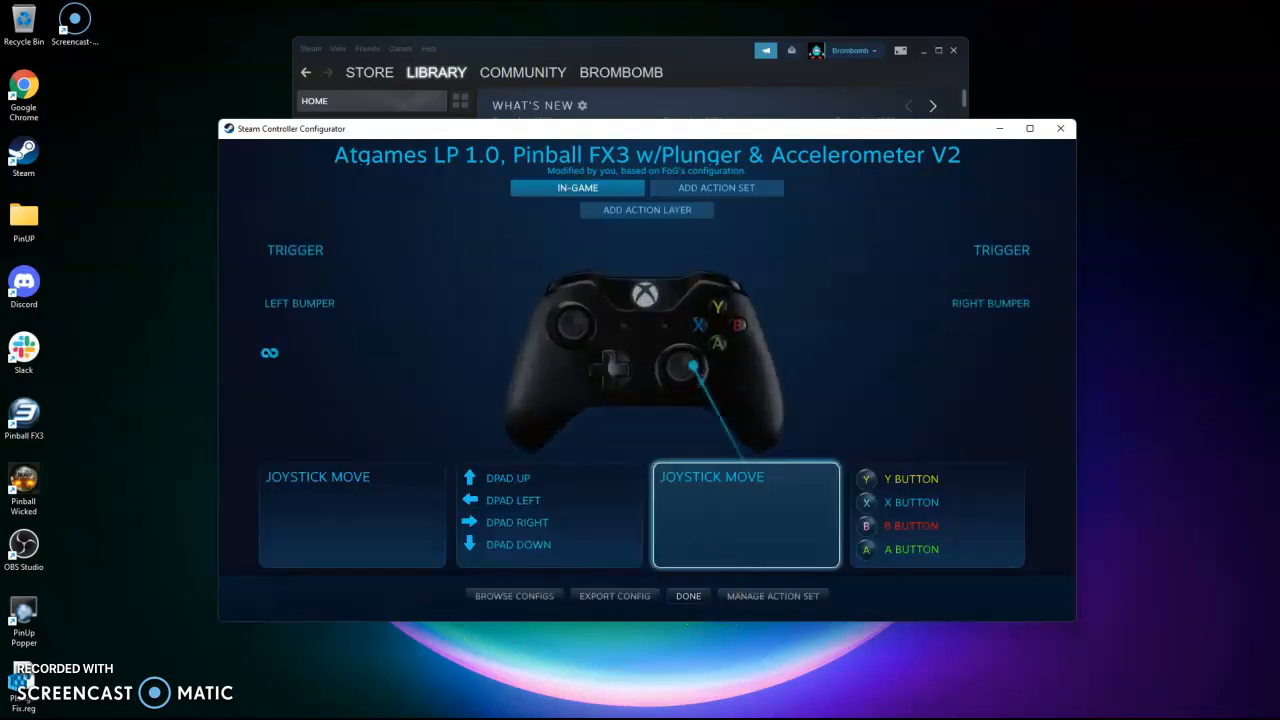